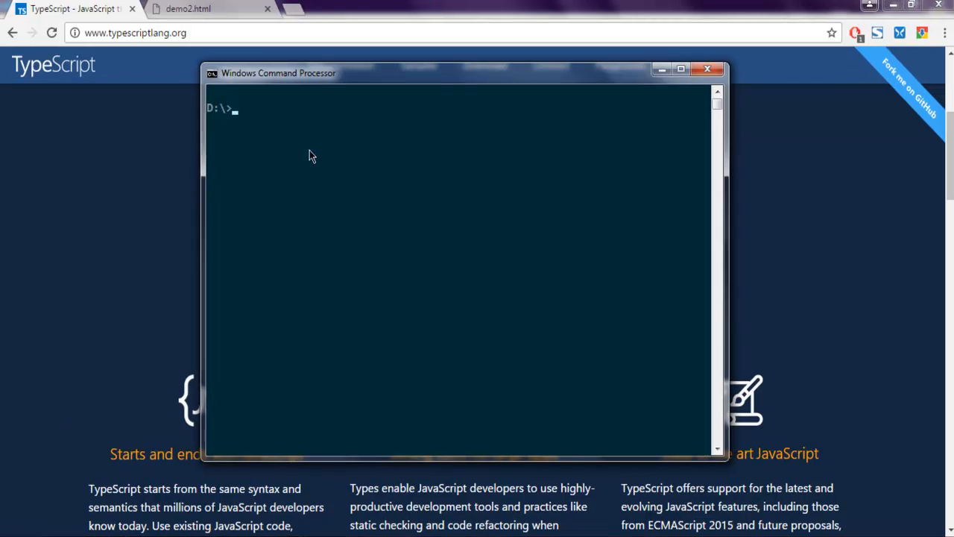
# Step: Run tsc -v at the D:\ prompt to report the TypeScript compiler version 2.1.5
pyautogui.write('t')
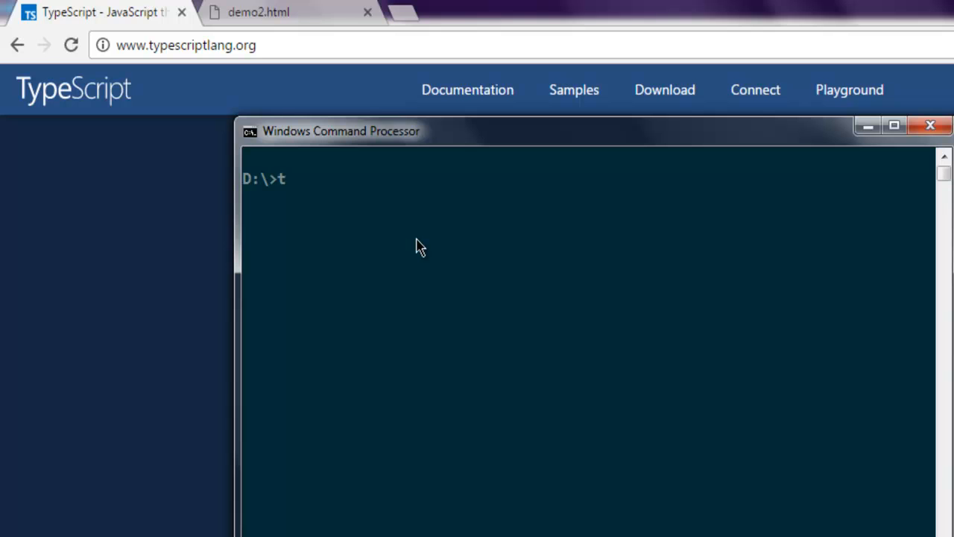
pyautogui.write('sc -v')
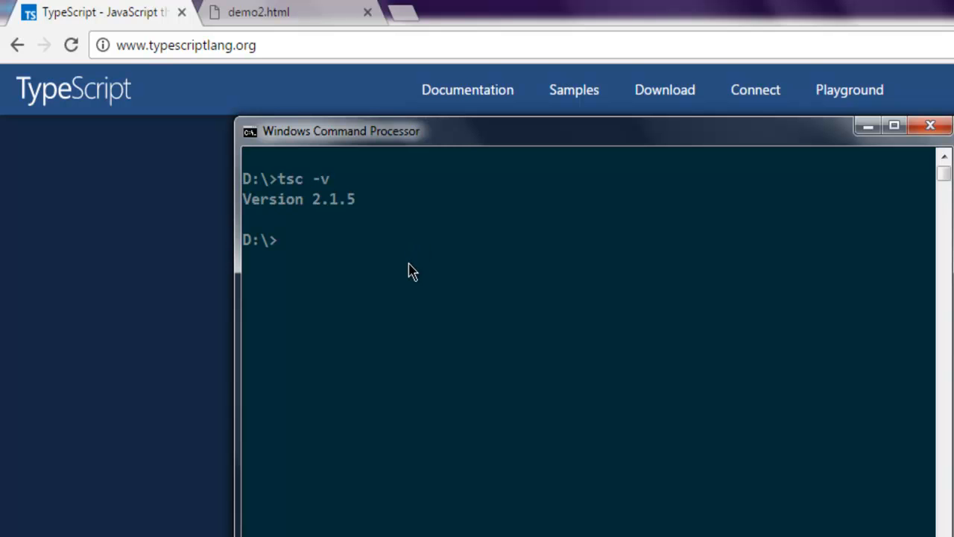
pyautogui.moveTo(379, 229)
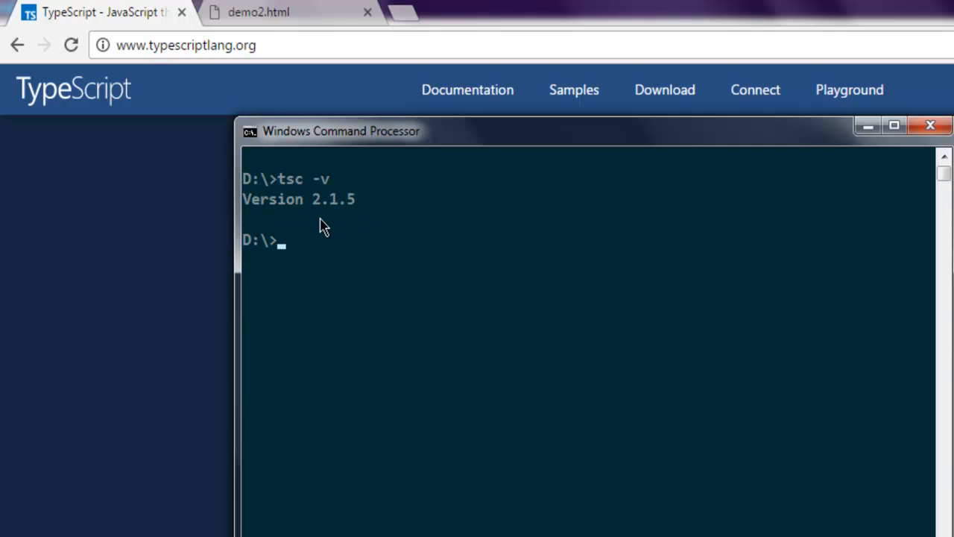
pyautogui.moveTo(849, 164)
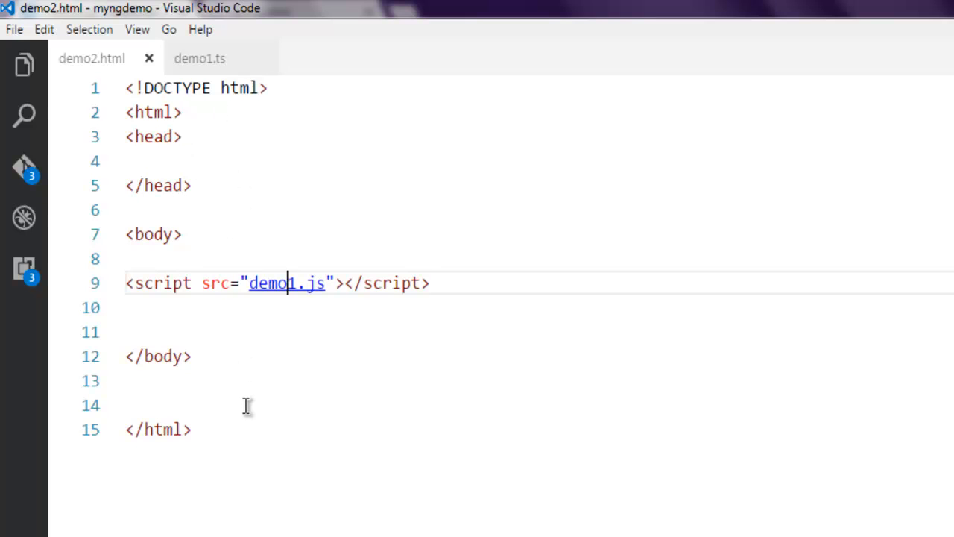
pyautogui.moveTo(215, 266)
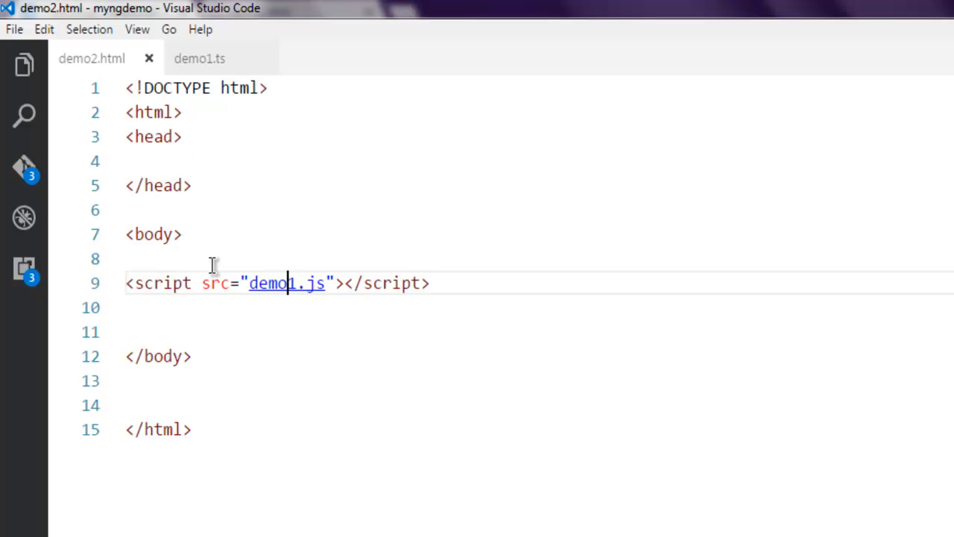
pyautogui.moveTo(286, 284)
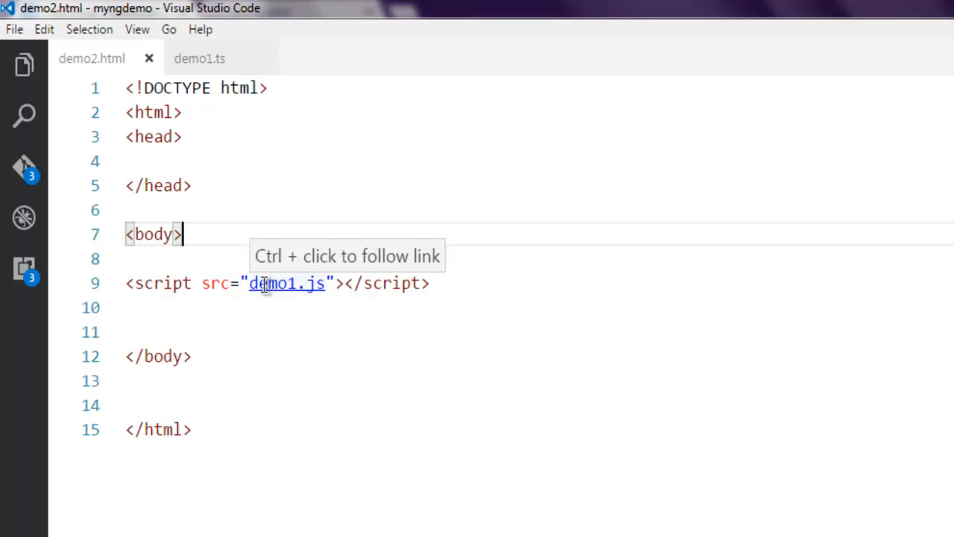
pyautogui.moveTo(252, 224)
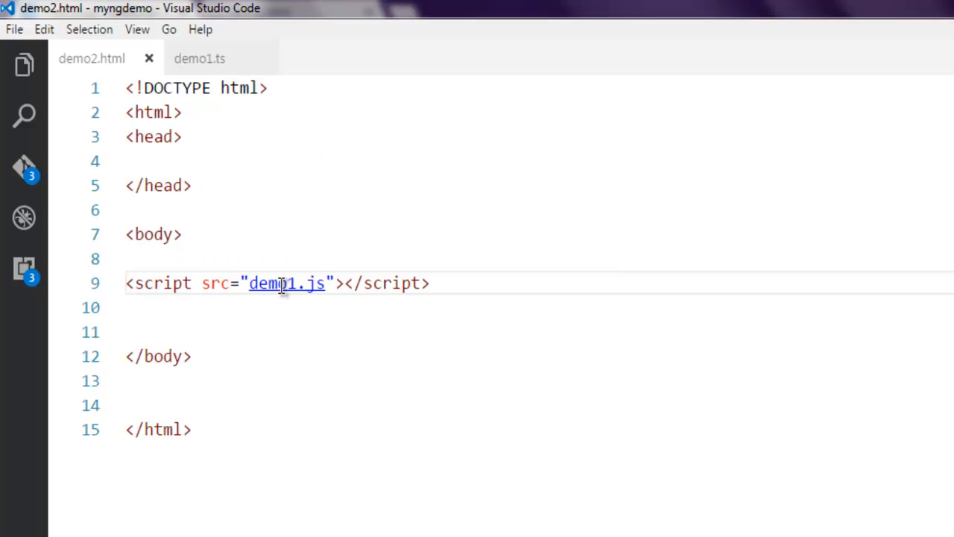
pyautogui.moveTo(287, 283)
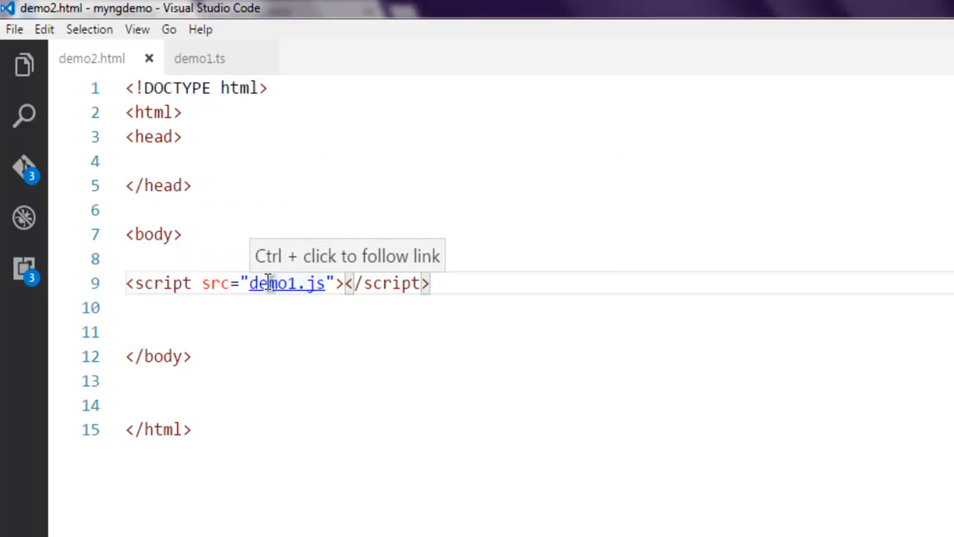
pyautogui.moveTo(307, 283)
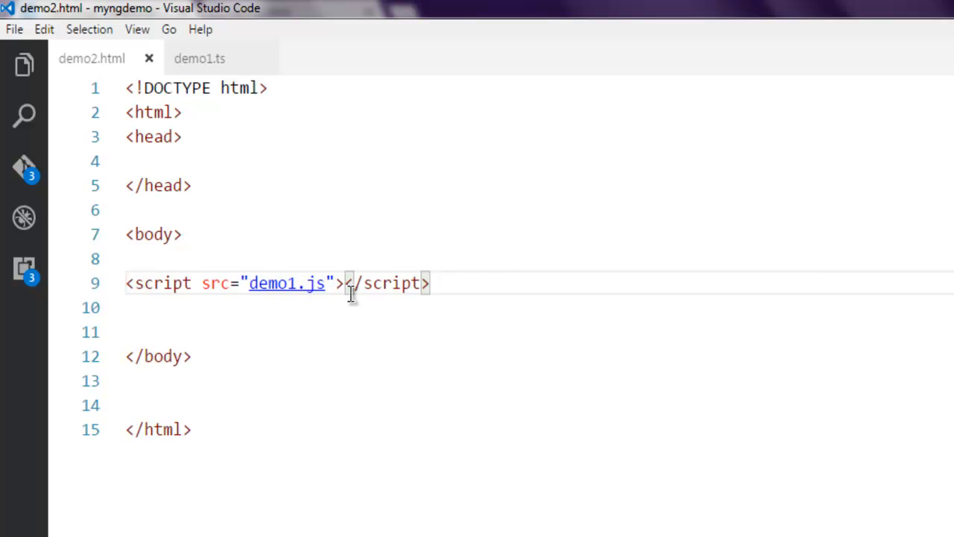
pyautogui.moveTo(200, 58)
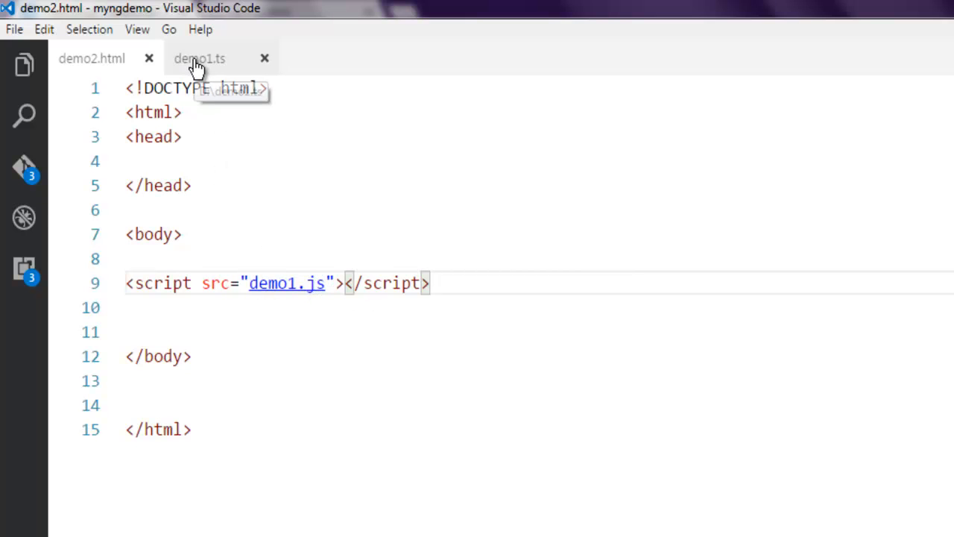
# Step: In demo1.ts declare var str = new String("This is typescript")
pyautogui.click(200, 58)
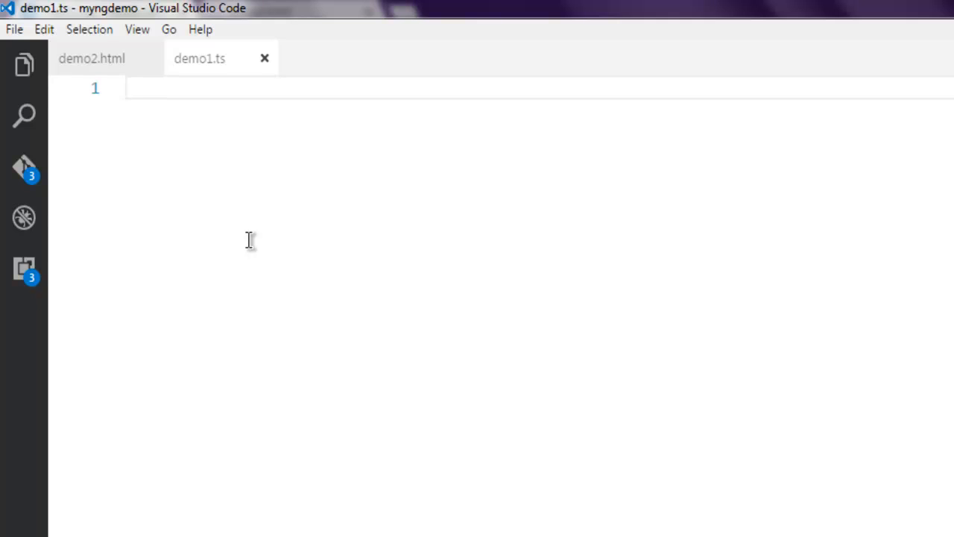
pyautogui.write('var')
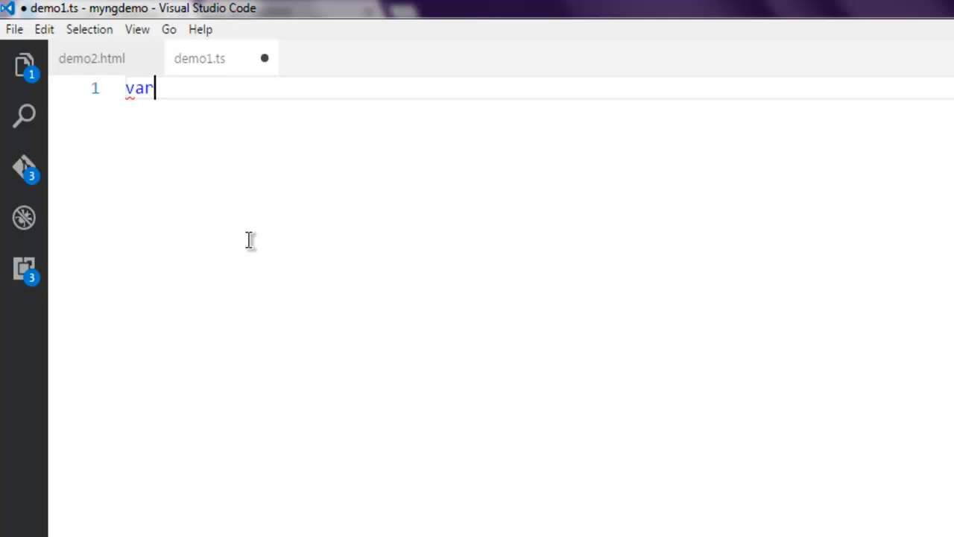
pyautogui.write('str')
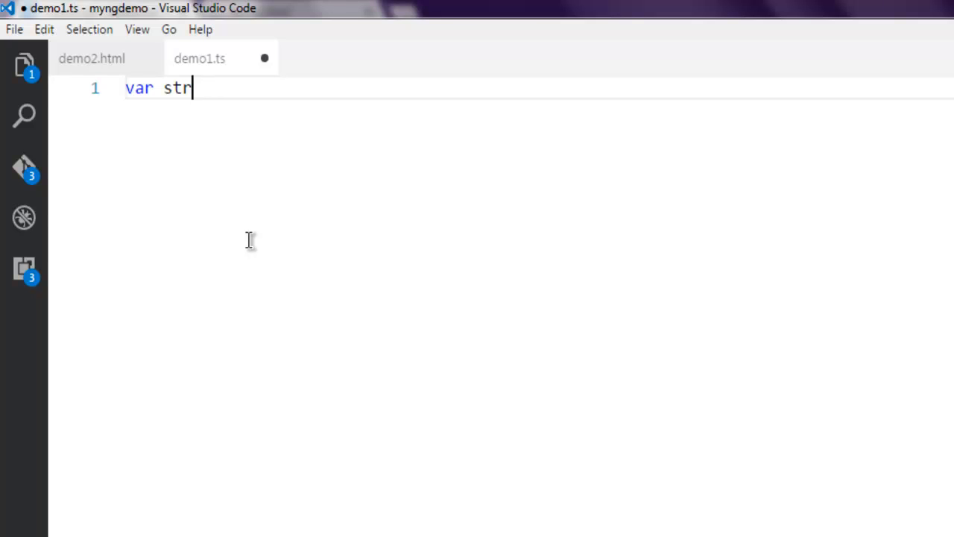
pyautogui.write('" "')
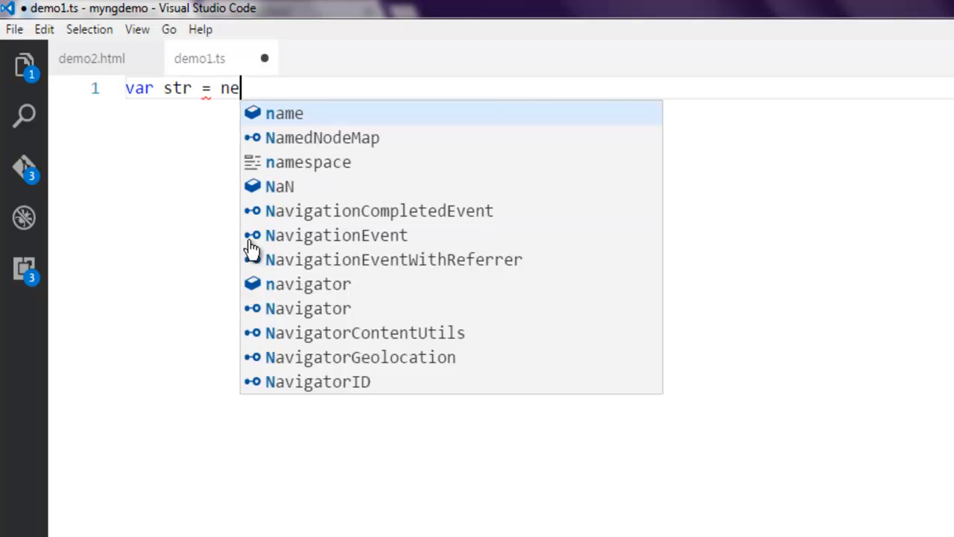
pyautogui.write('w String')
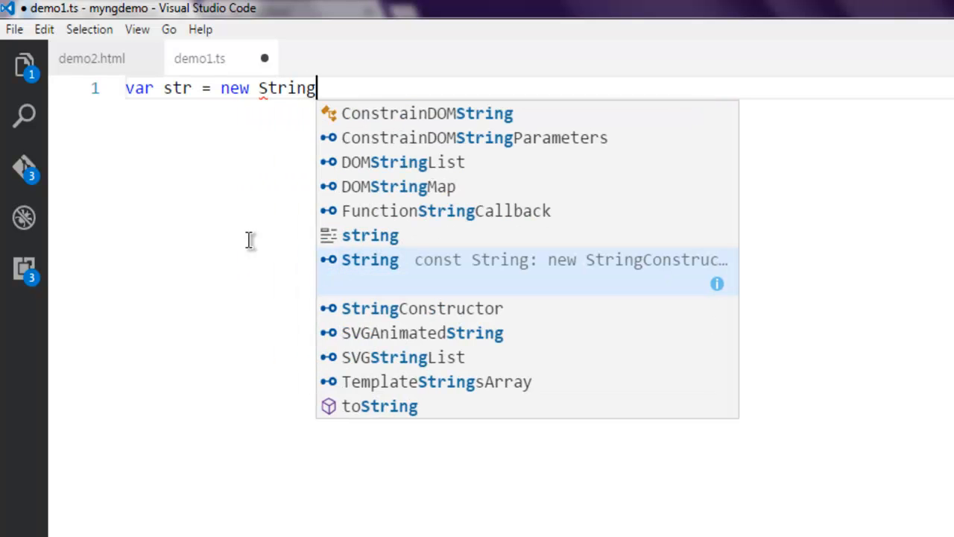
pyautogui.write('(')
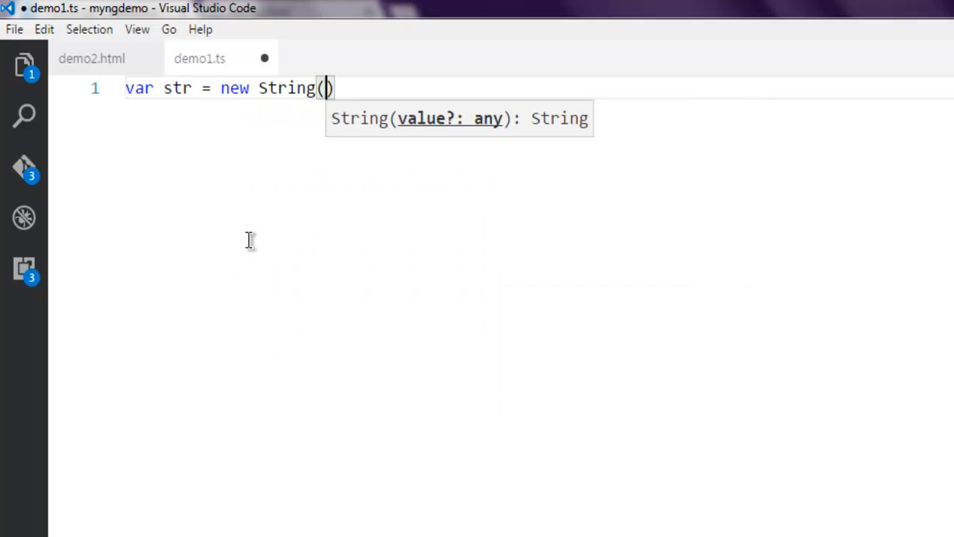
pyautogui.write('"This is "')
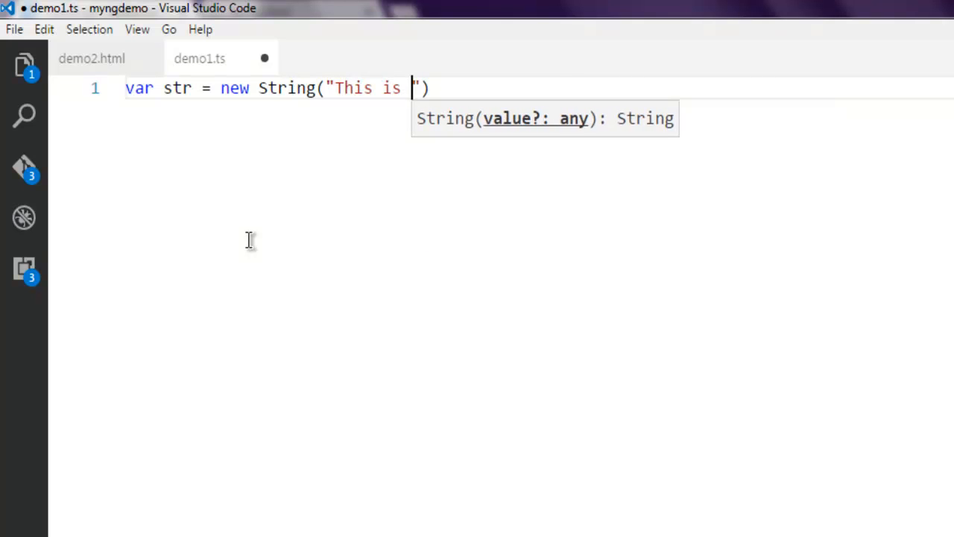
pyautogui.write('typescript')
pyautogui.write('do')
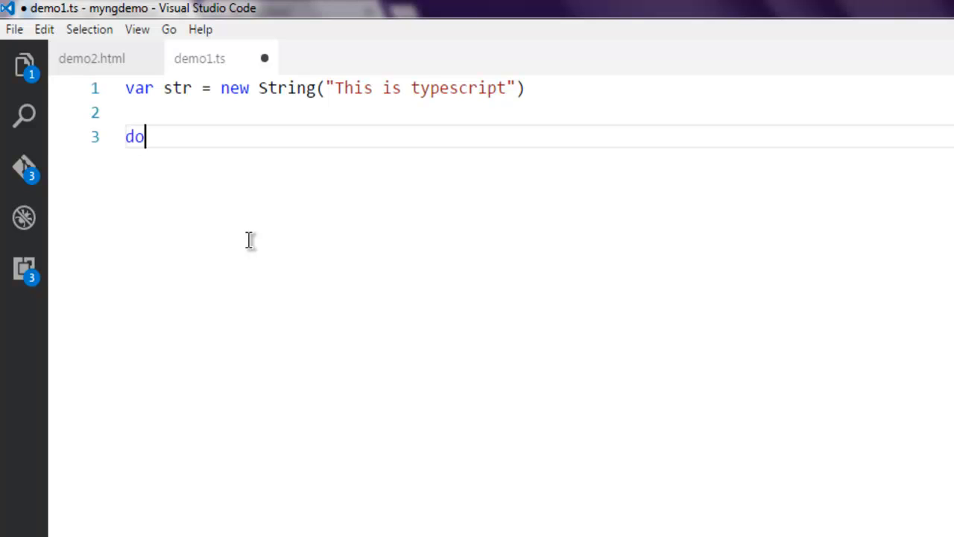
# Step: Add document.write of "msg from str" plus str.charAt(2) on line 3
pyautogui.write('cument.write')
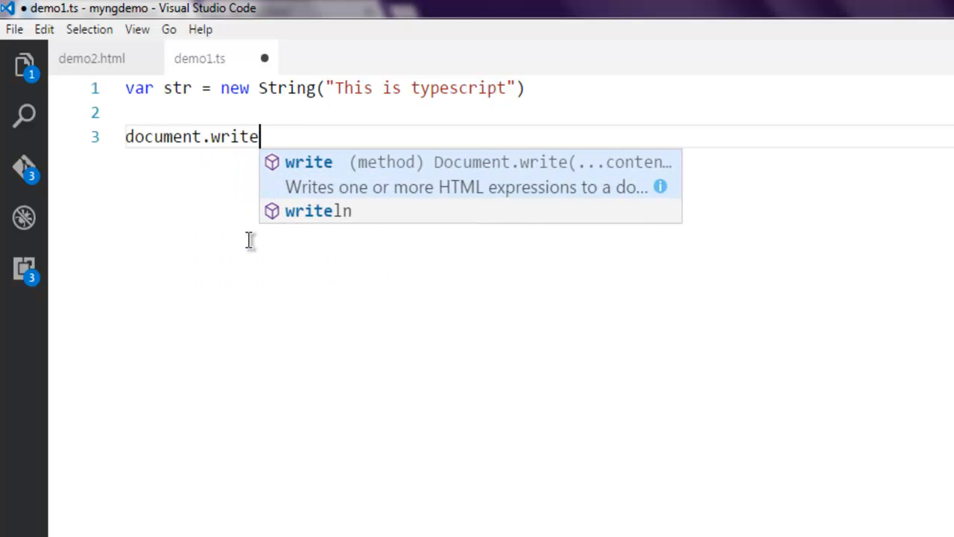
pyautogui.write('("")')
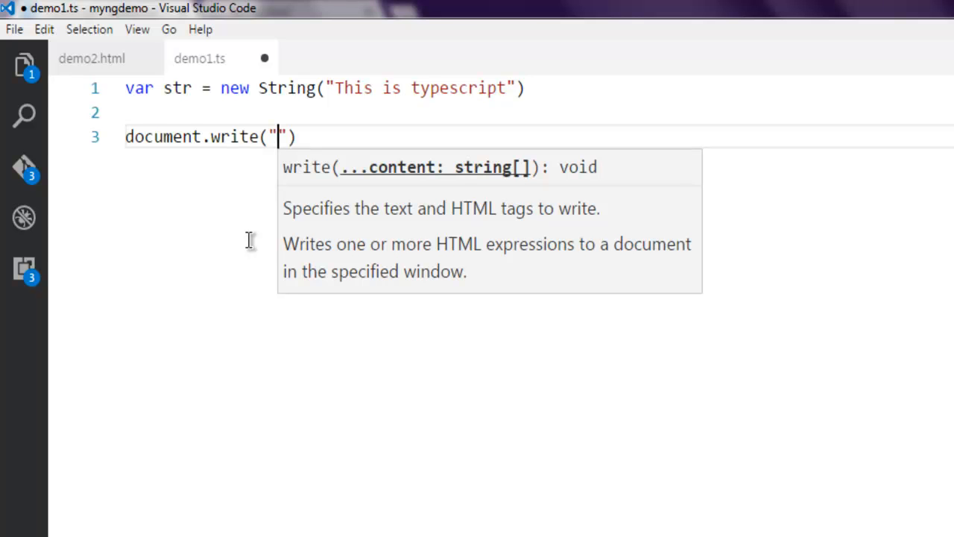
pyautogui.write('msg')
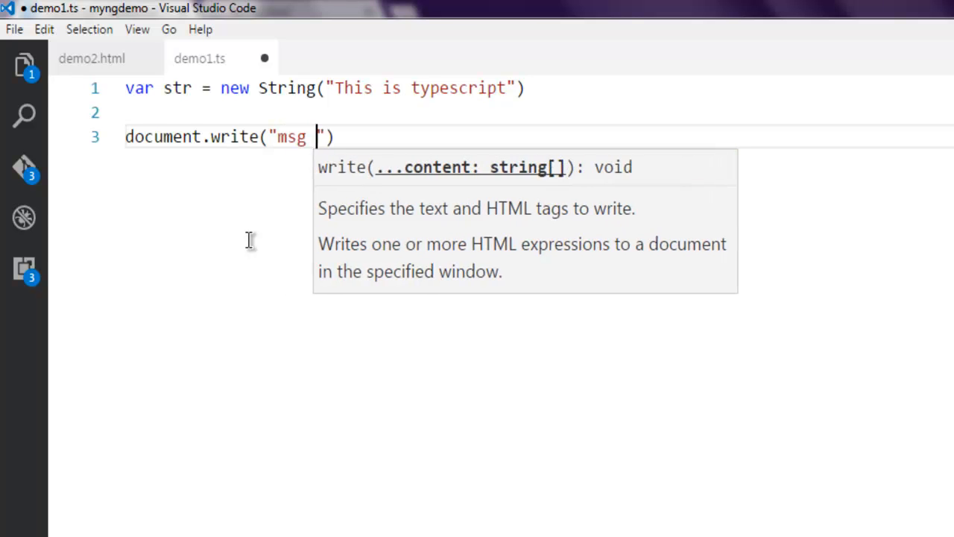
pyautogui.write('from str')
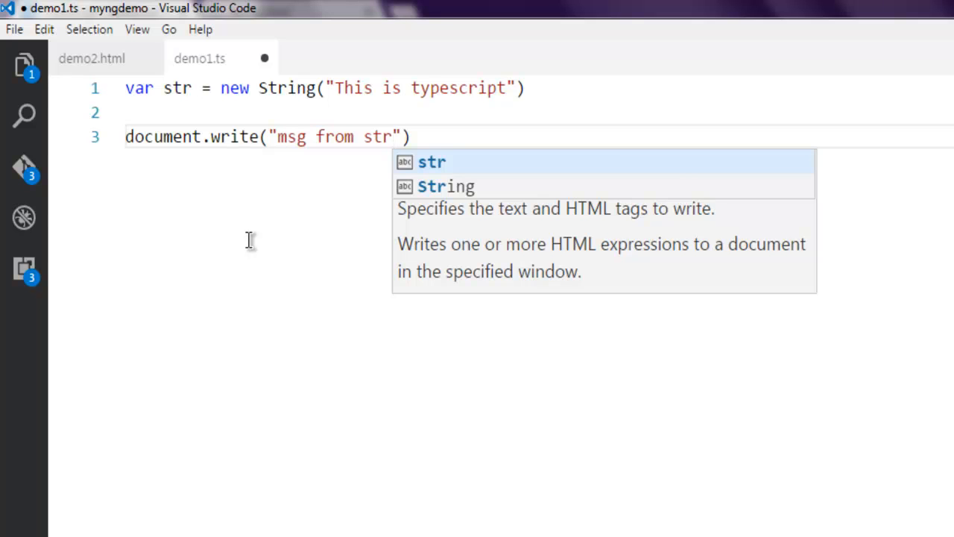
pyautogui.write('+')
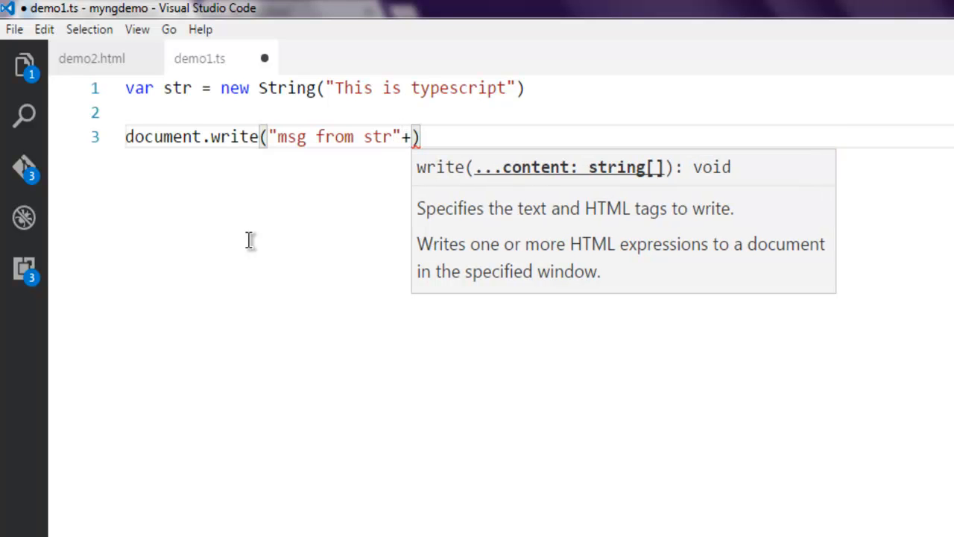
pyautogui.write('st')
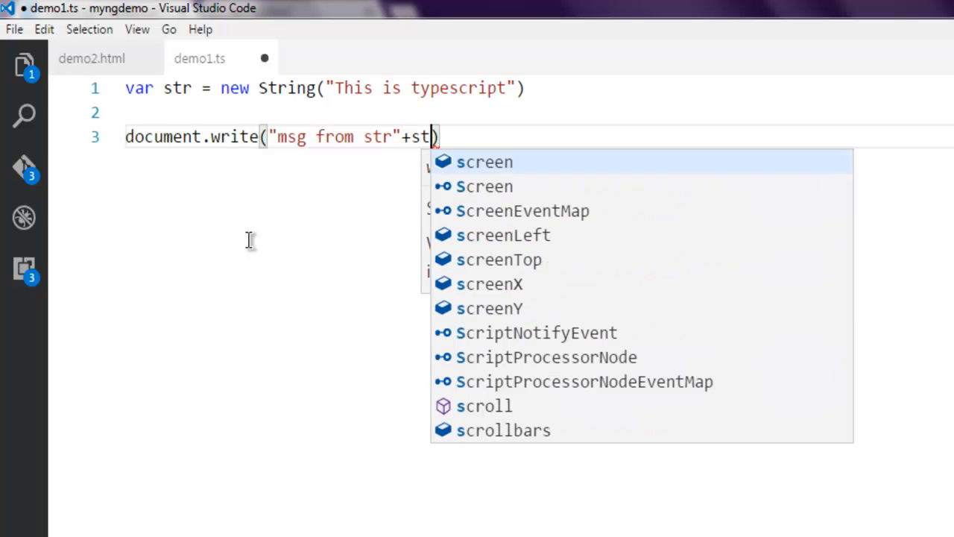
pyautogui.write('.cha')
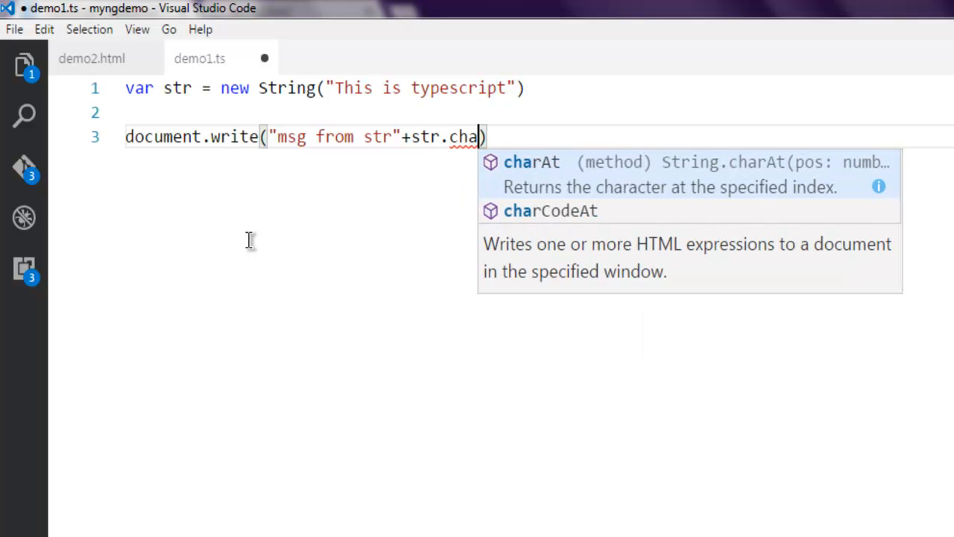
pyautogui.write('At')
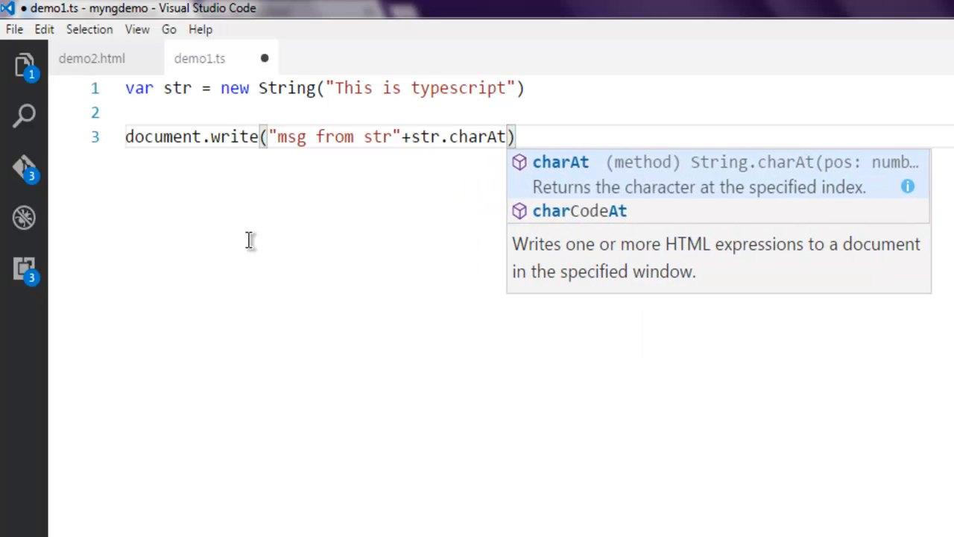
pyautogui.write('(')
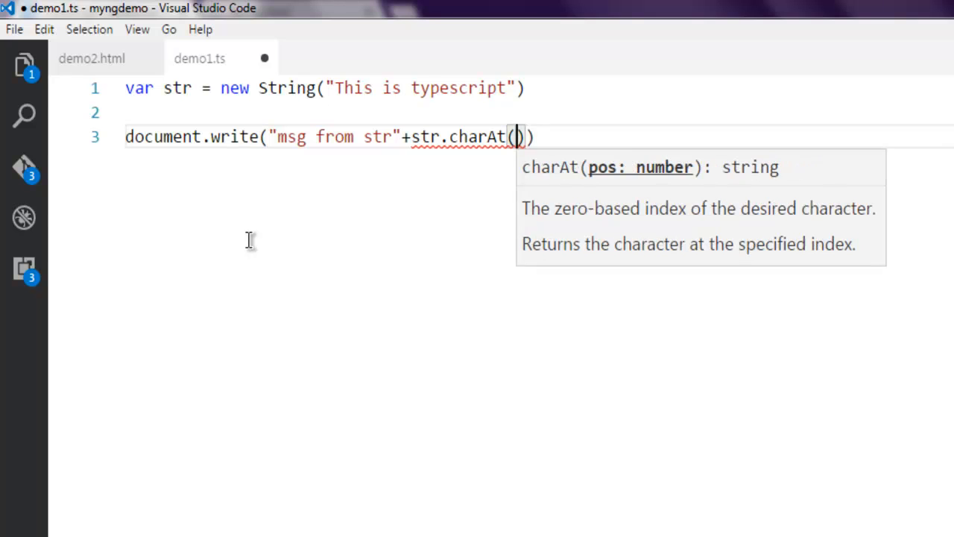
pyautogui.write('2')
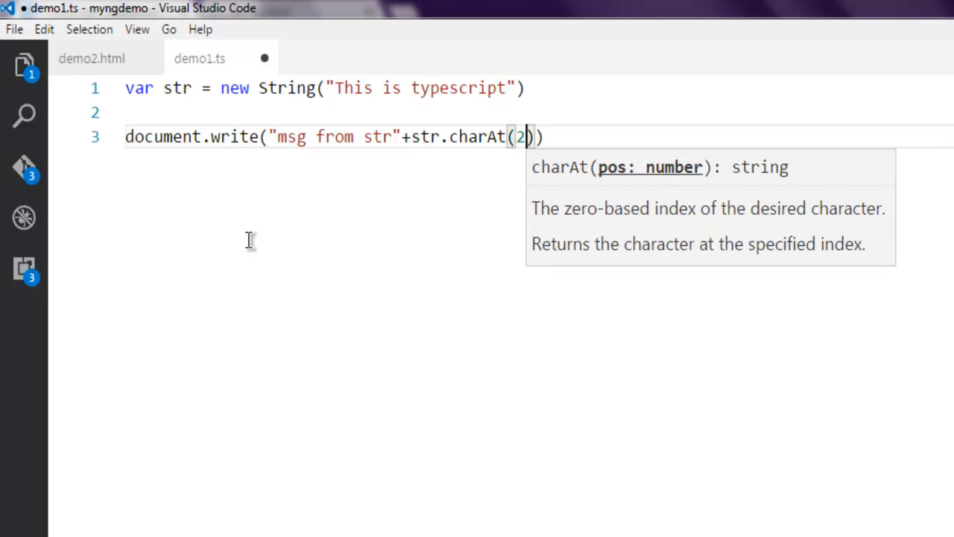
pyautogui.moveTo(336, 88)
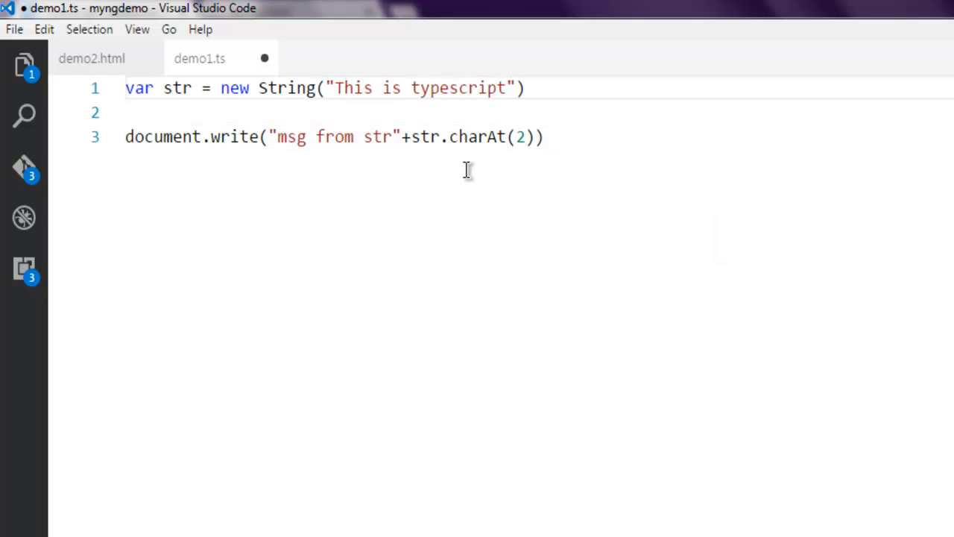
# Step: Change the label to "msg from str(2) :" and save the file
pyautogui.click(393, 137)
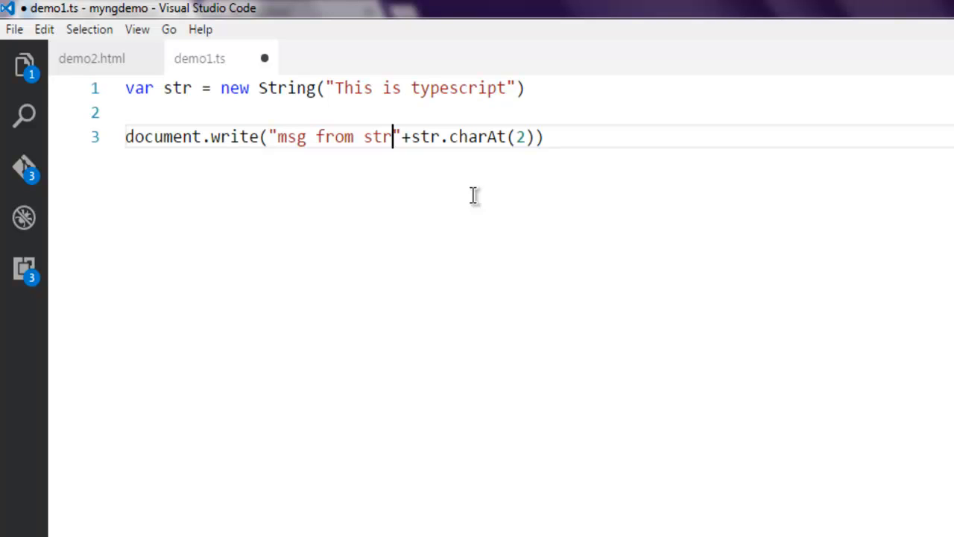
pyautogui.write('(2) :')
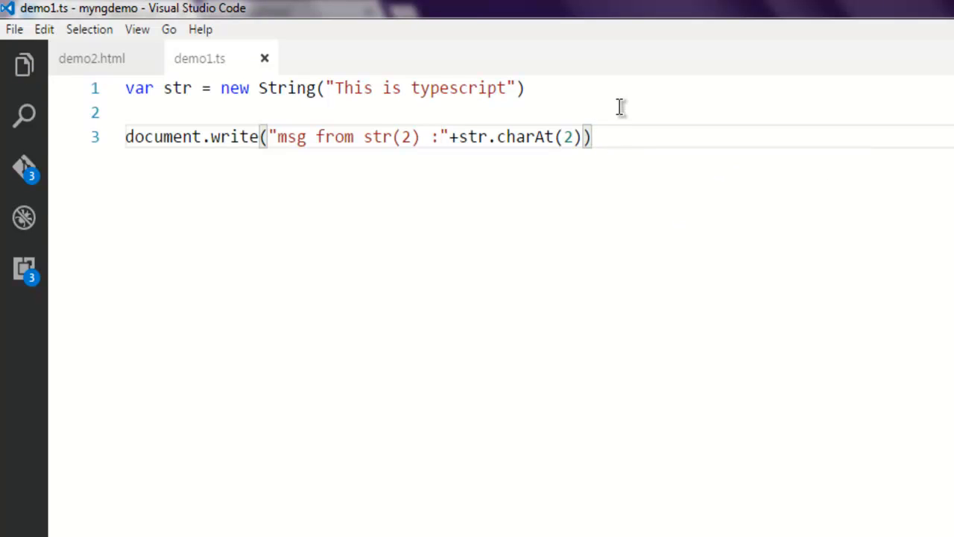
pyautogui.moveTo(514, 147)
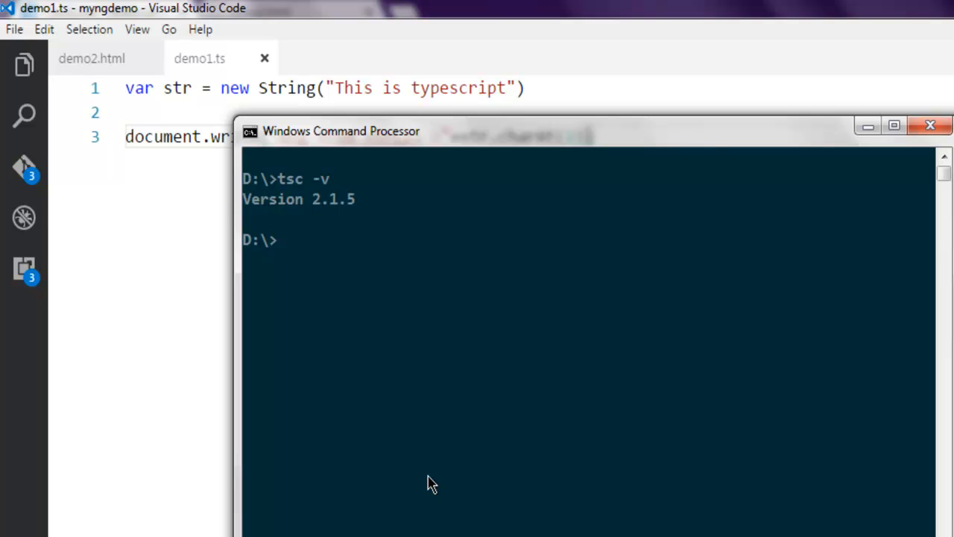
# Step: Compile demo1.ts with tsc from the D:\ command prompt
pyautogui.write('tsc')
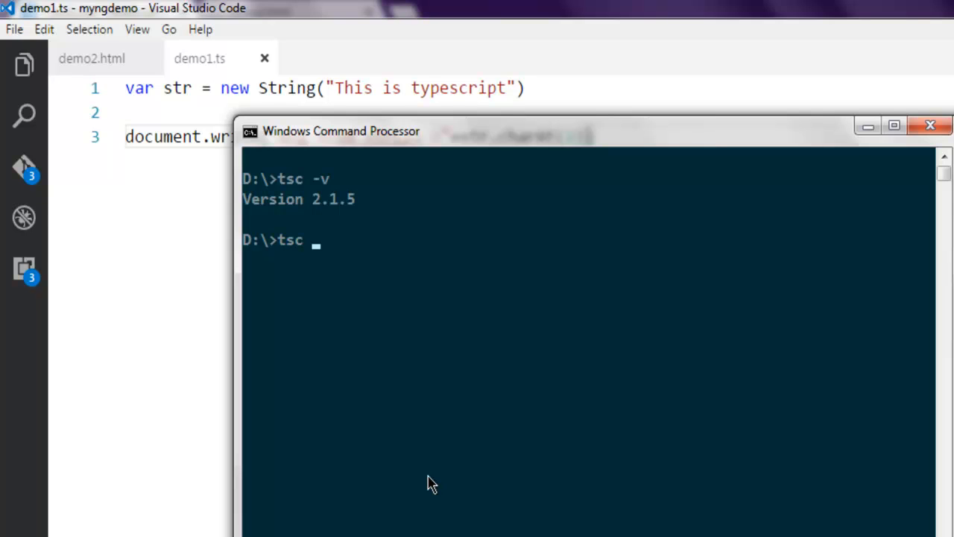
pyautogui.write('demo1')
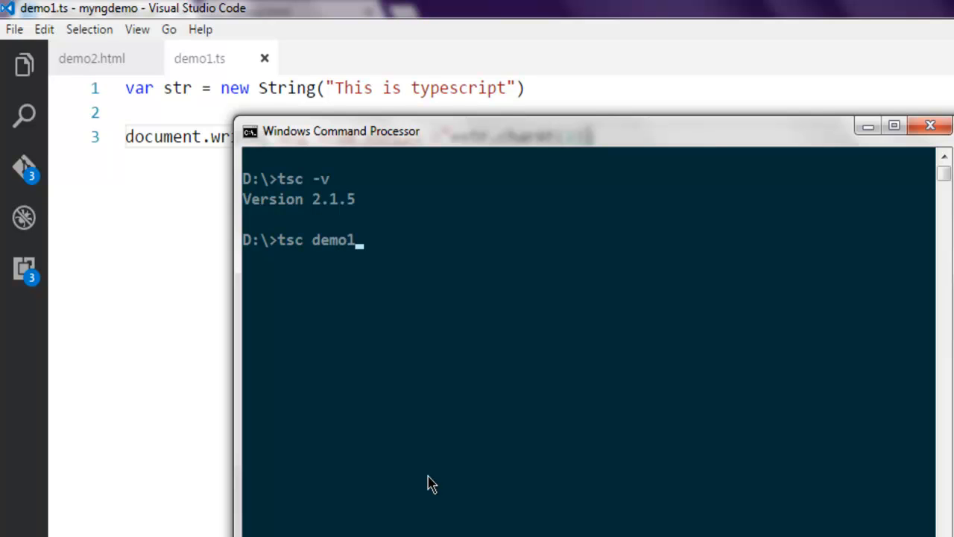
pyautogui.write('.ts')
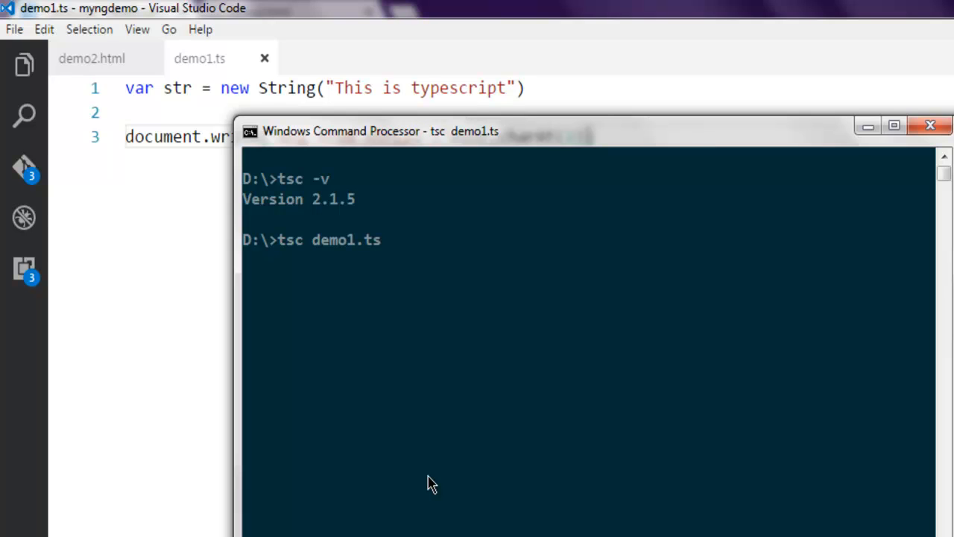
pyautogui.moveTo(328, 289)
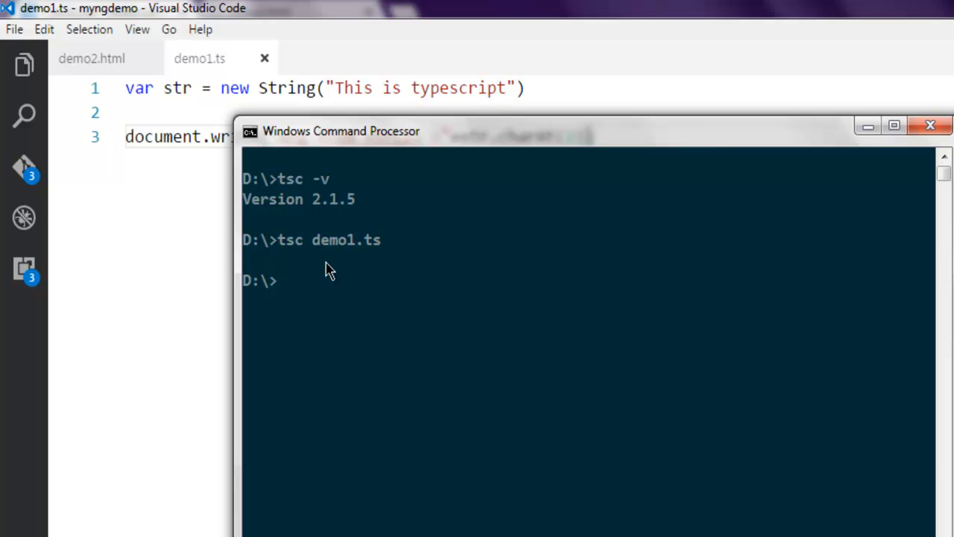
pyautogui.moveTo(316, 289)
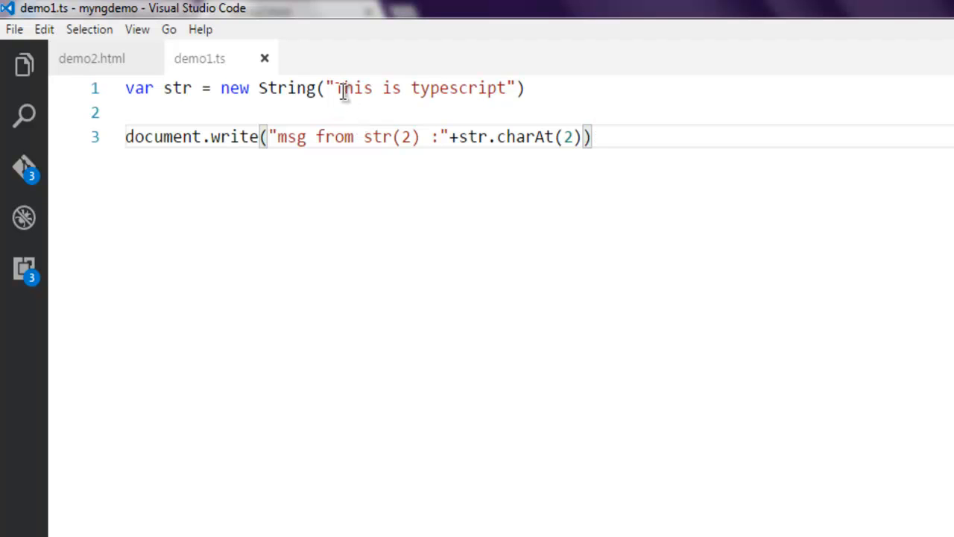
pyautogui.click(346, 88)
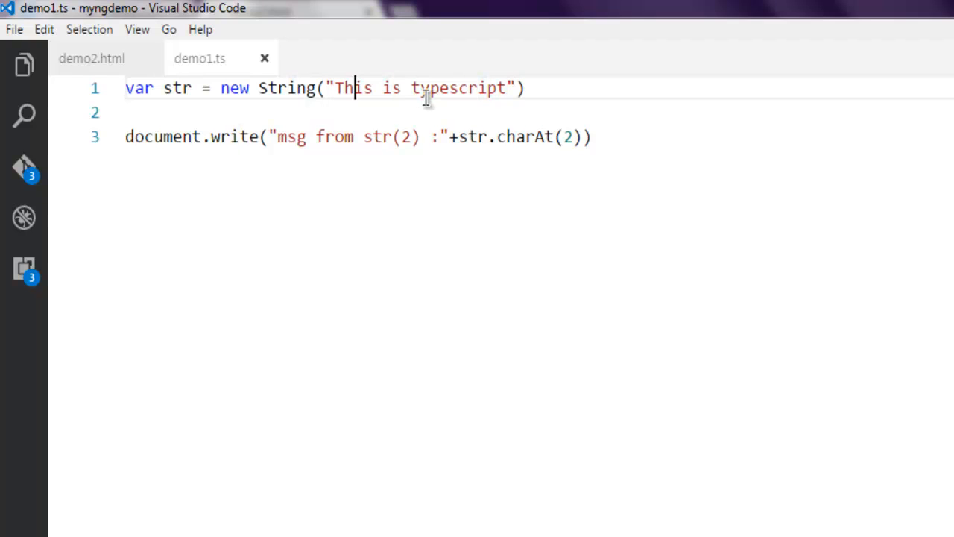
pyautogui.moveTo(610, 140)
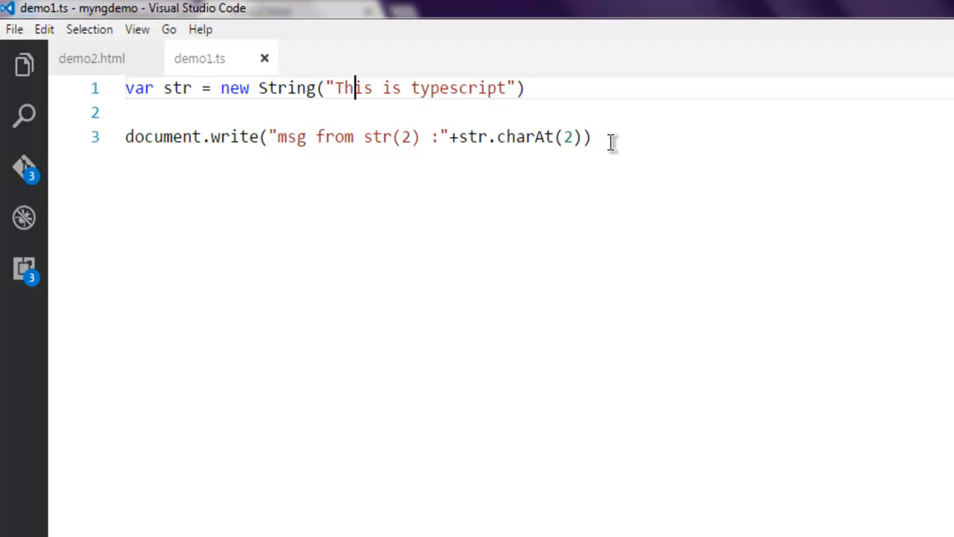
pyautogui.moveTo(599, 122)
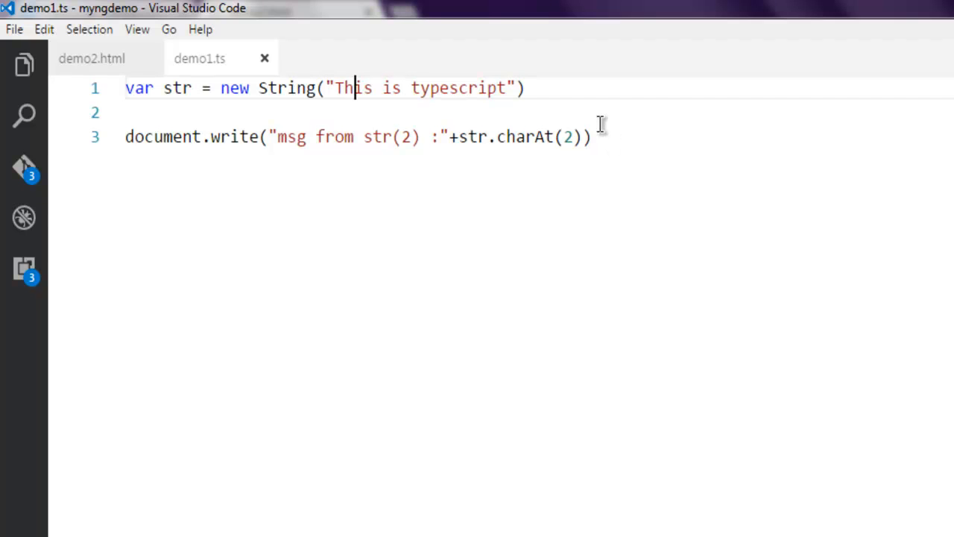
pyautogui.moveTo(420, 137)
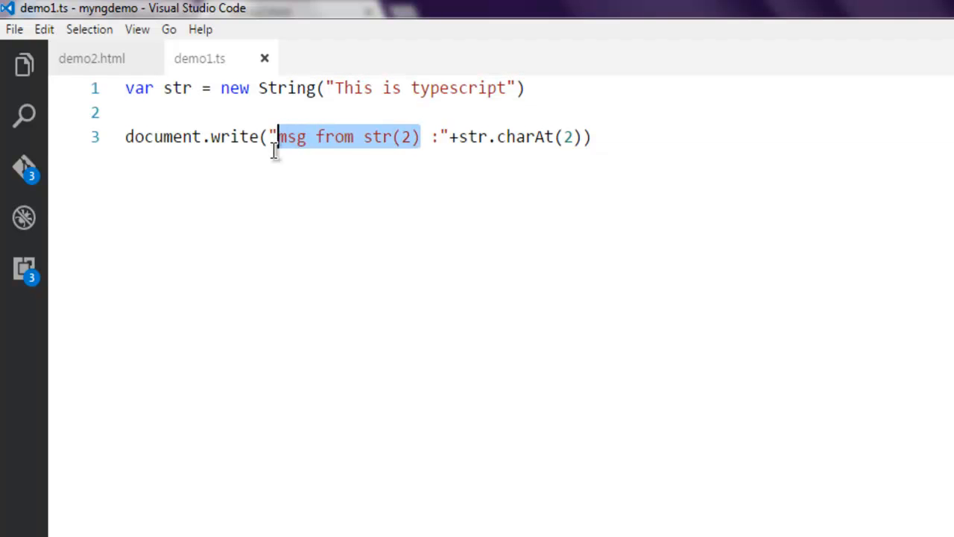
# Step: Change the label to "Changing string to Lowercase :" and the string to "THIS IS TYPESCRIPT"
pyautogui.press('Delete')
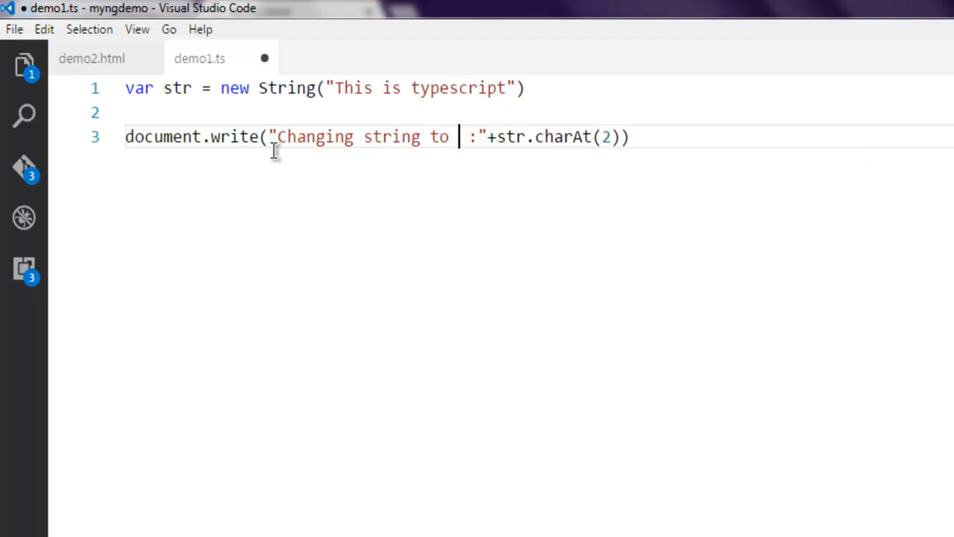
pyautogui.write('Lowercase')
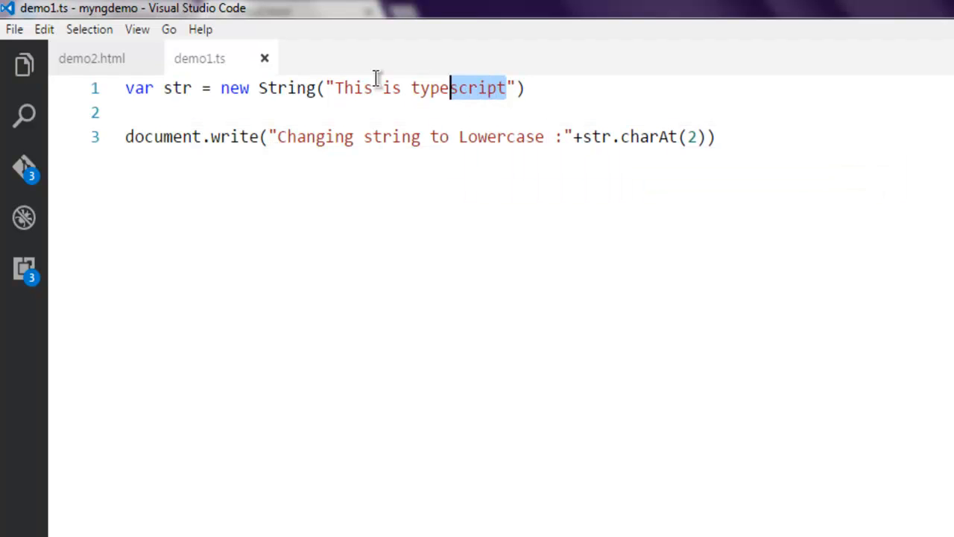
pyautogui.write('THIS IS')
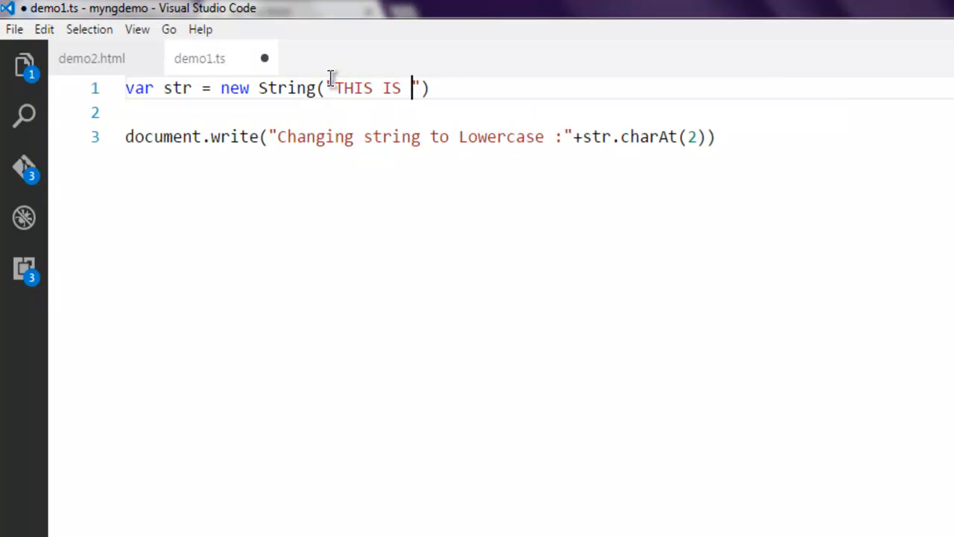
pyautogui.write('TYPESCRIPT')
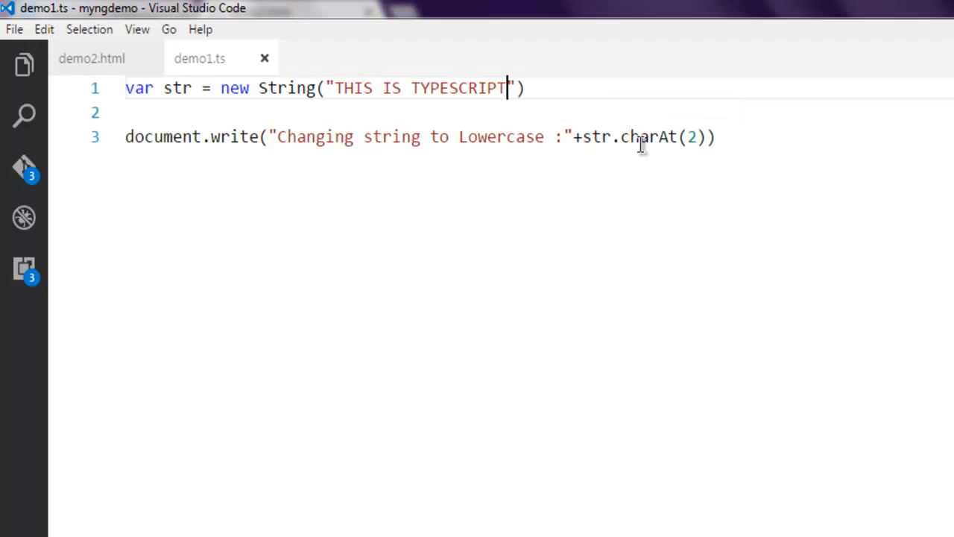
# Step: Replace the charAt(2) call with str.toLowerCase()
pyautogui.doubleClick(649, 137)
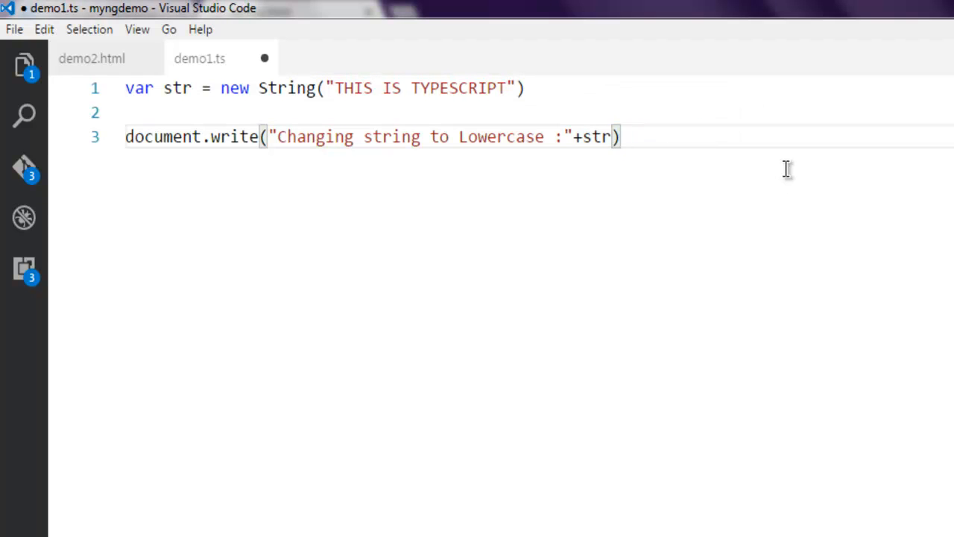
pyautogui.write('.')
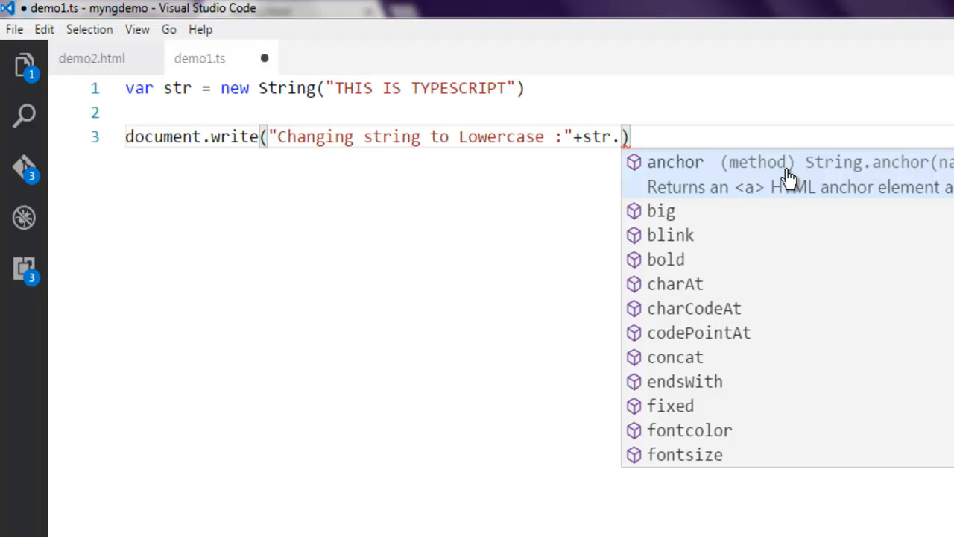
pyautogui.write('toLowerCase')
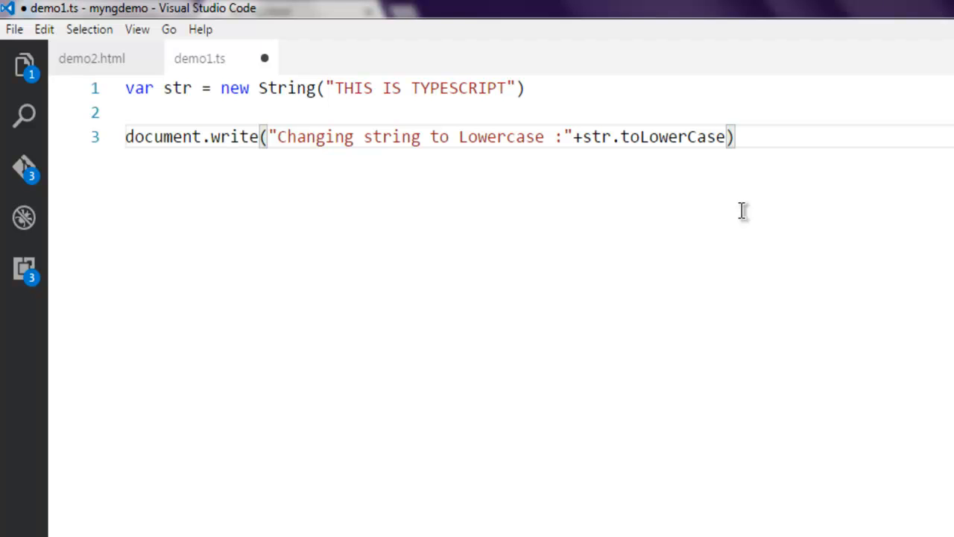
pyautogui.write('()')
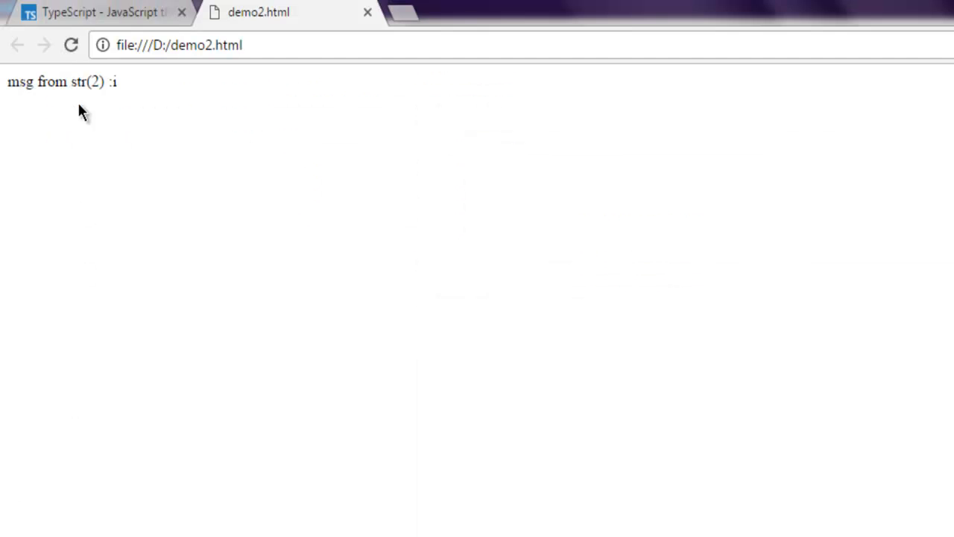
# Step: Reload demo2.html in Chrome to show "Changing string to Lowercase : this is typescript"
pyautogui.click(71, 45)
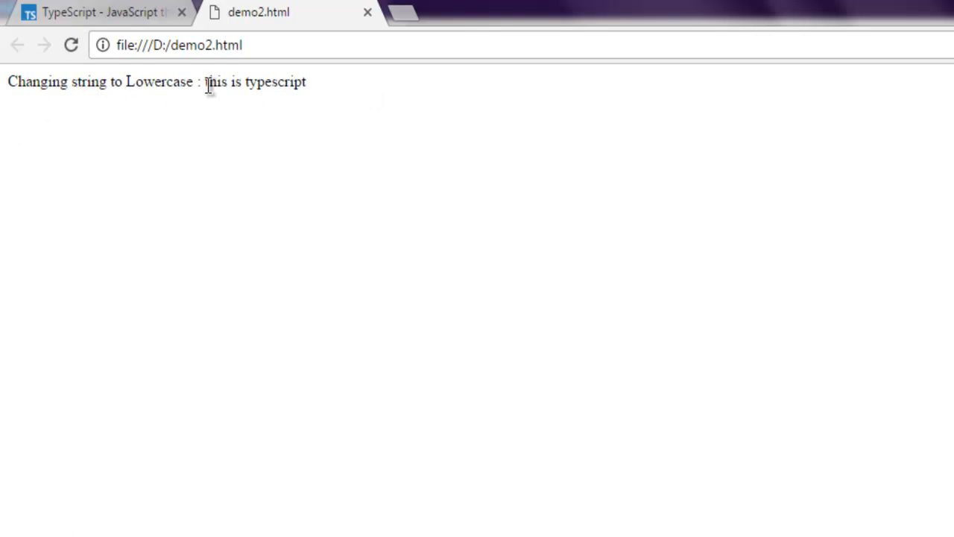
pyautogui.doubleClick(274, 82)
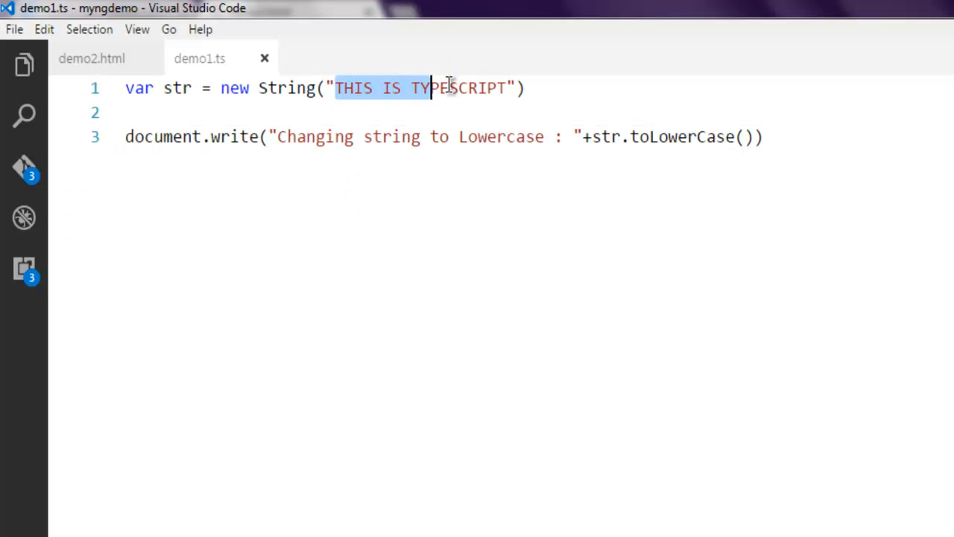
# Step: Make the string "this is typescript" and call toUpperCase() instead of toLowerCase()
pyautogui.write('this is typescript')
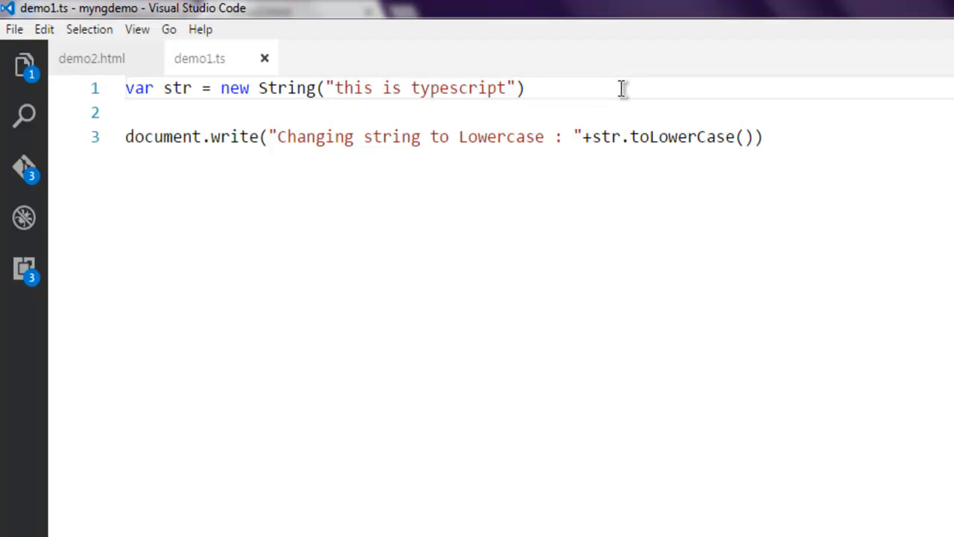
pyautogui.doubleClick(682, 137)
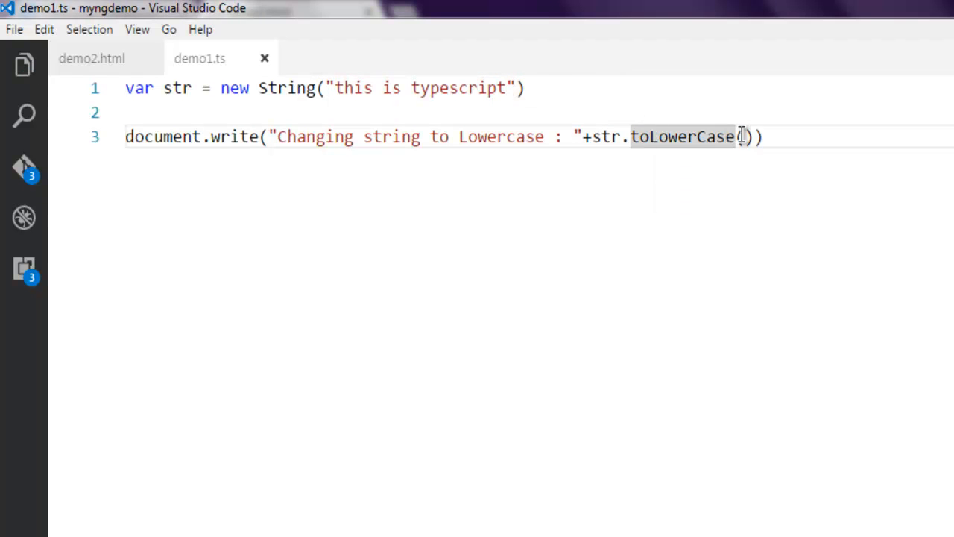
pyautogui.doubleClick(682, 137)
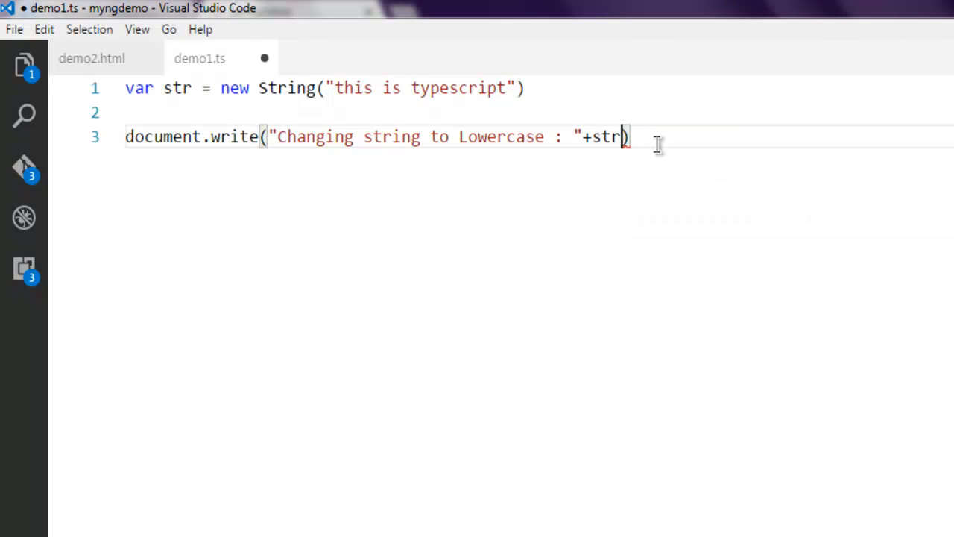
pyautogui.write('.to')
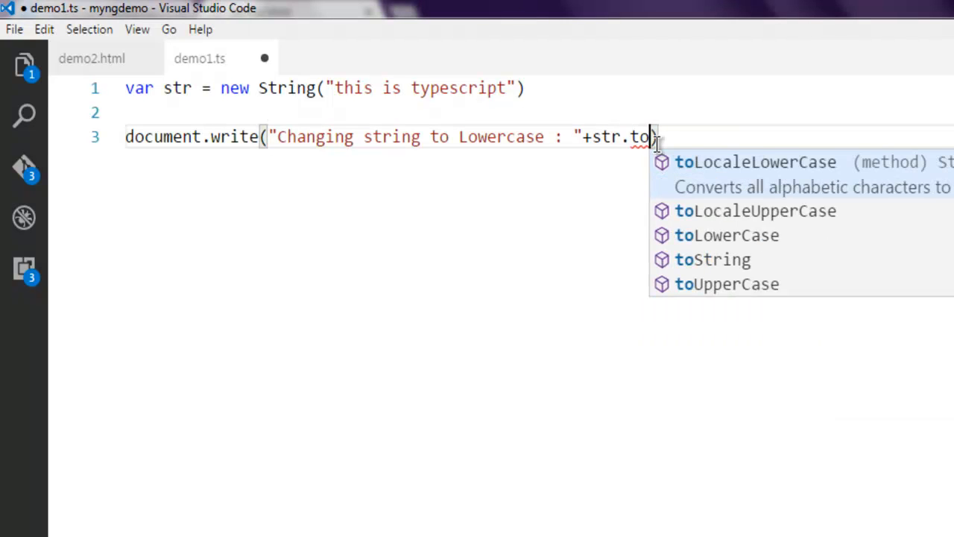
pyautogui.write('UpperCase')
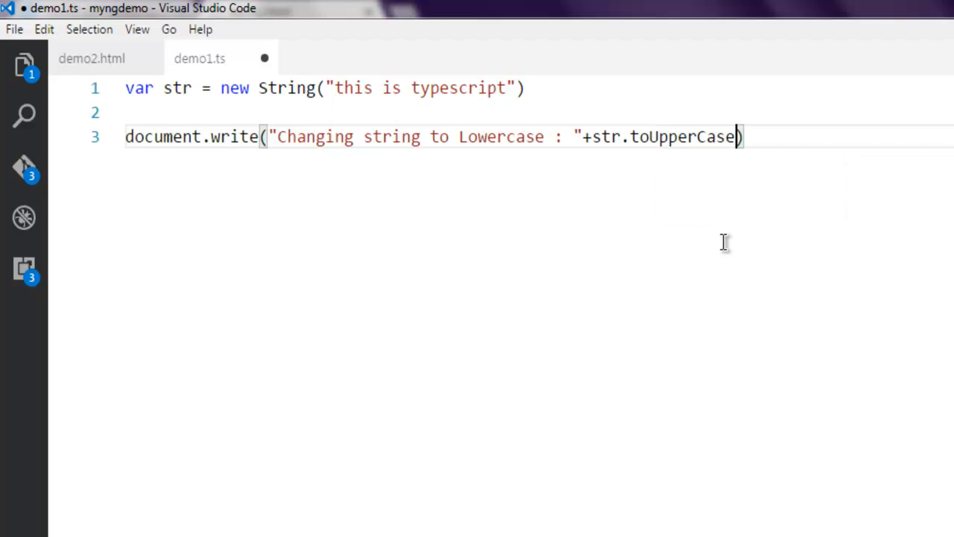
pyautogui.write('()')
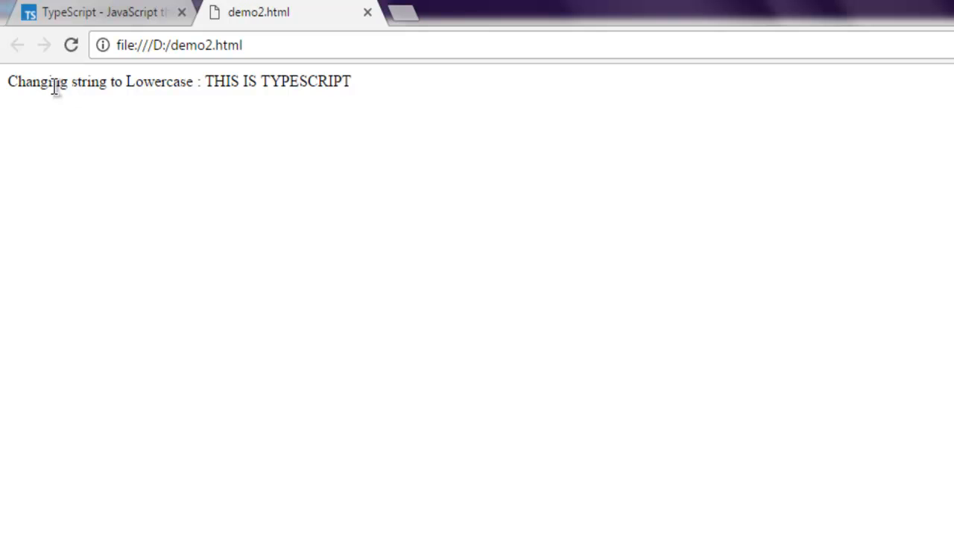
# Step: Refresh demo2.html in Chrome to show the uppercase output THIS IS TYPESCRIPT
pyautogui.doubleClick(278, 81)
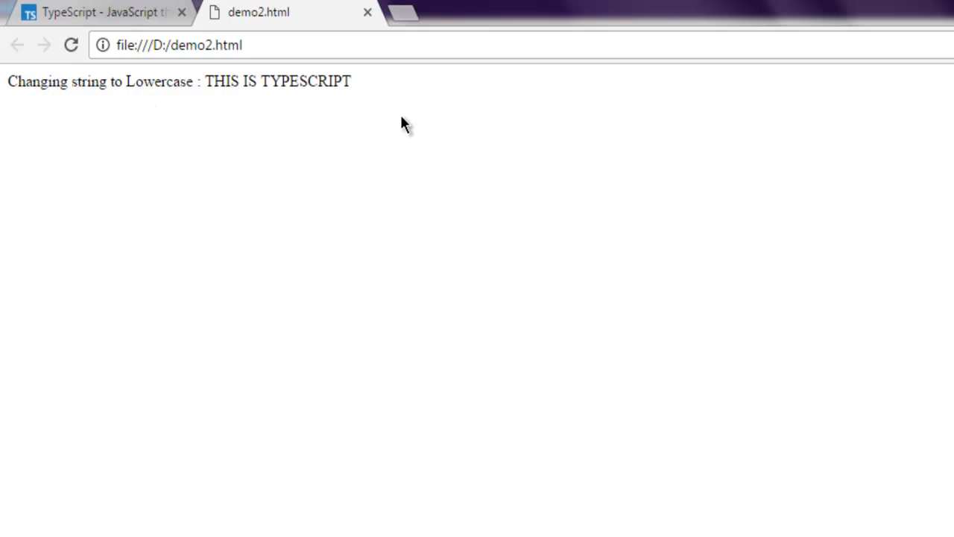
pyautogui.moveTo(447, 161)
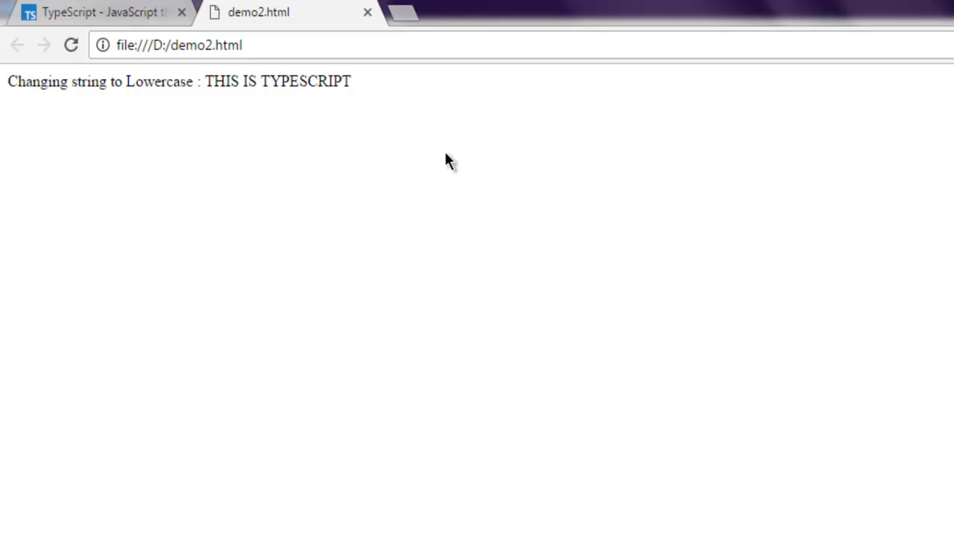
pyautogui.moveTo(459, 140)
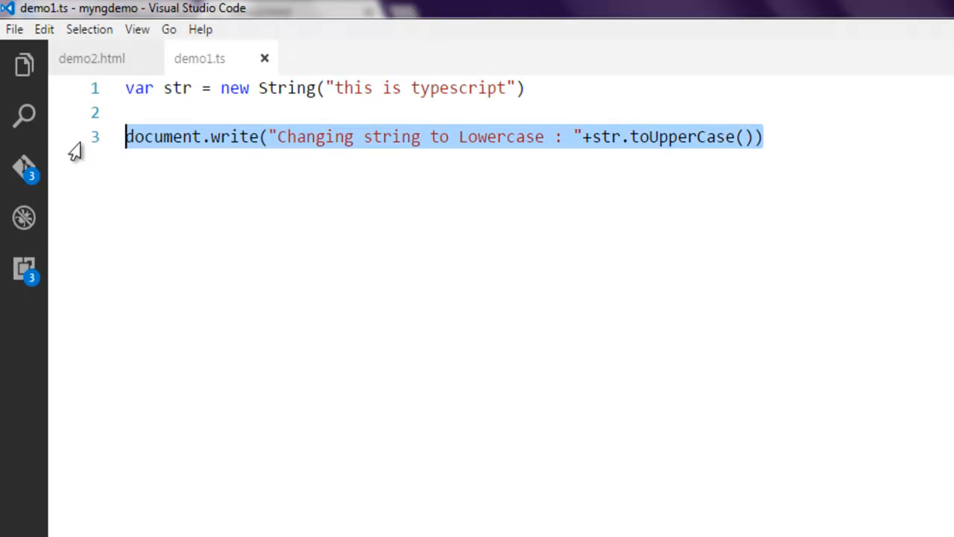
# Step: Declare var sliced = str.slice(3,-2) in place of the output line
pyautogui.write('va')
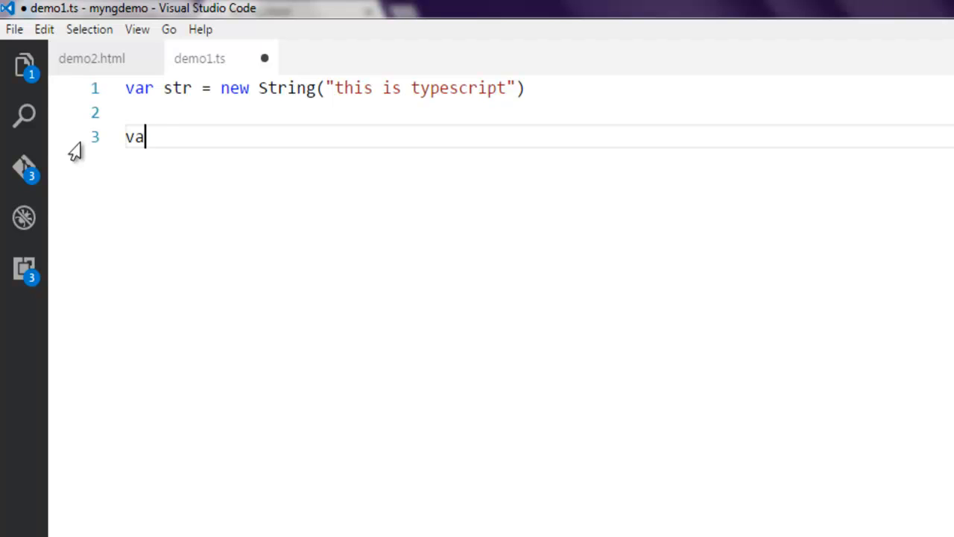
pyautogui.write('r sliced')
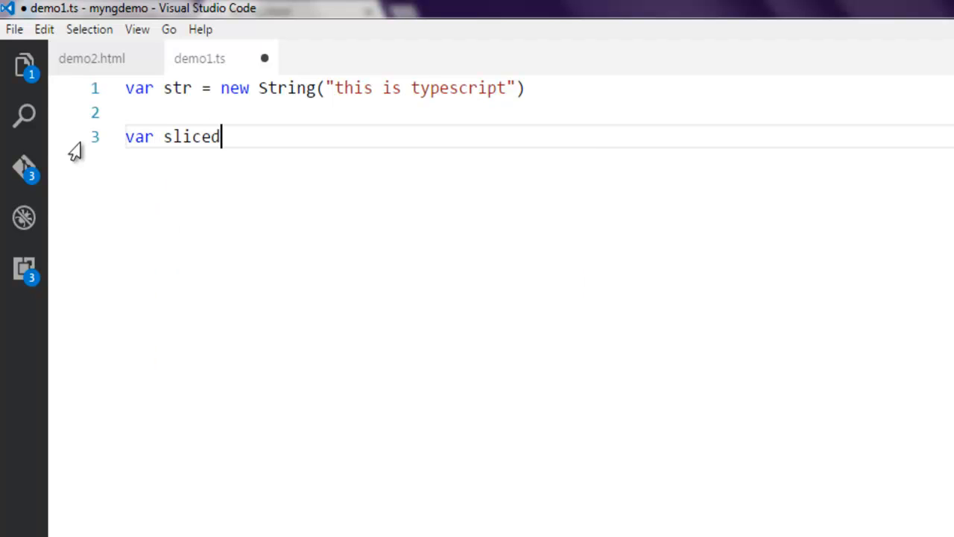
pyautogui.write('=')
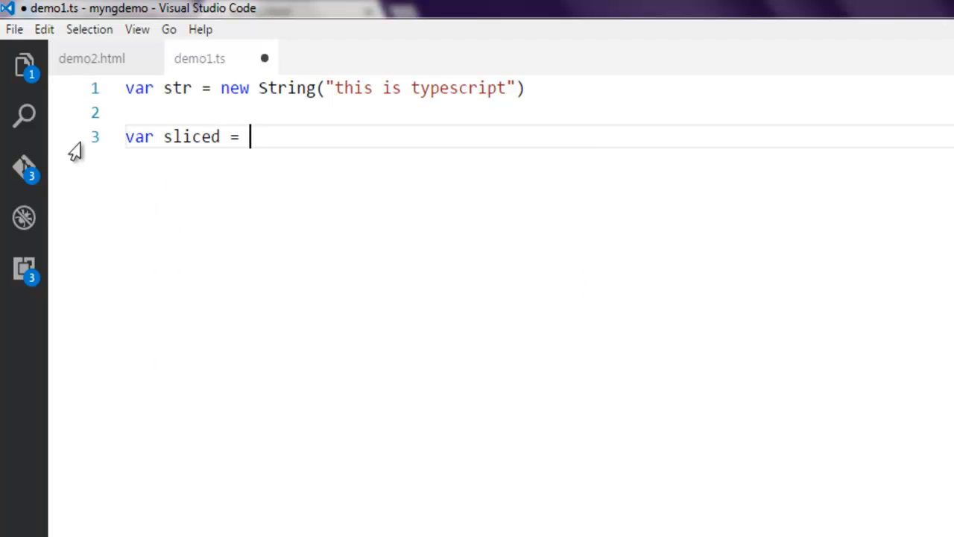
pyautogui.write('str.slice(')
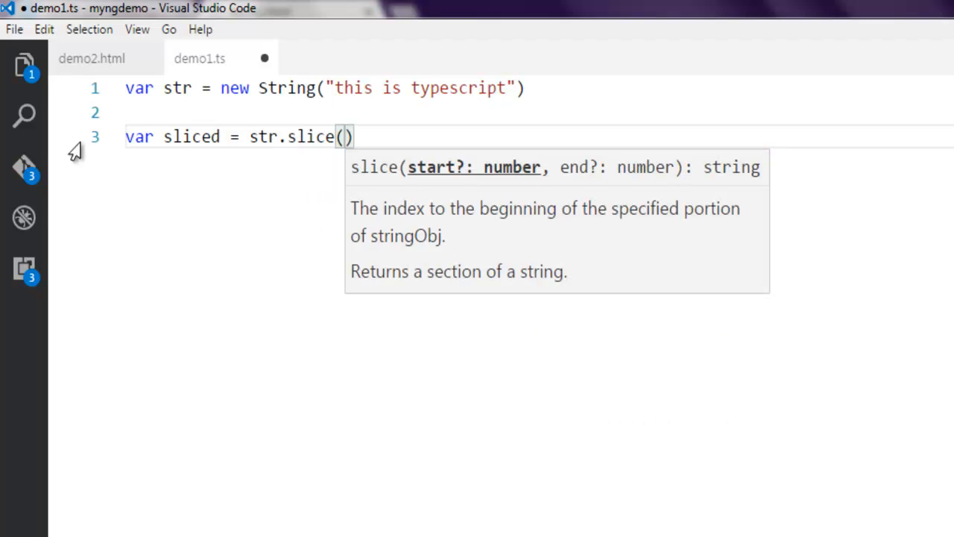
pyautogui.write('3')
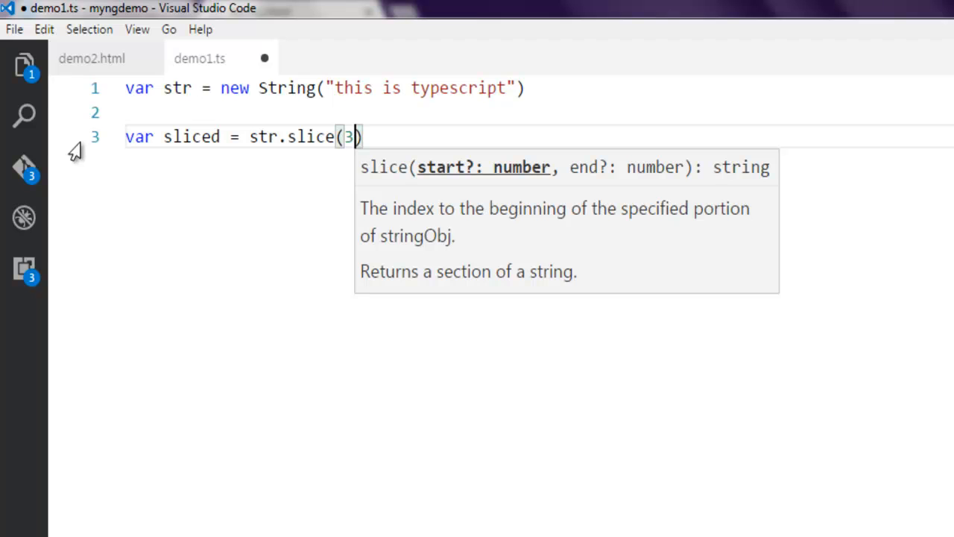
pyautogui.write(',-')
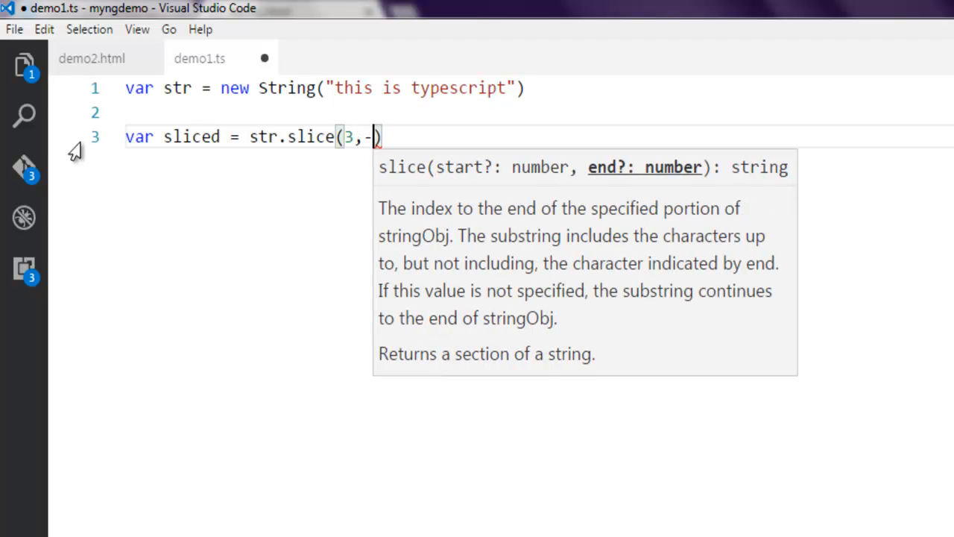
pyautogui.write('2')
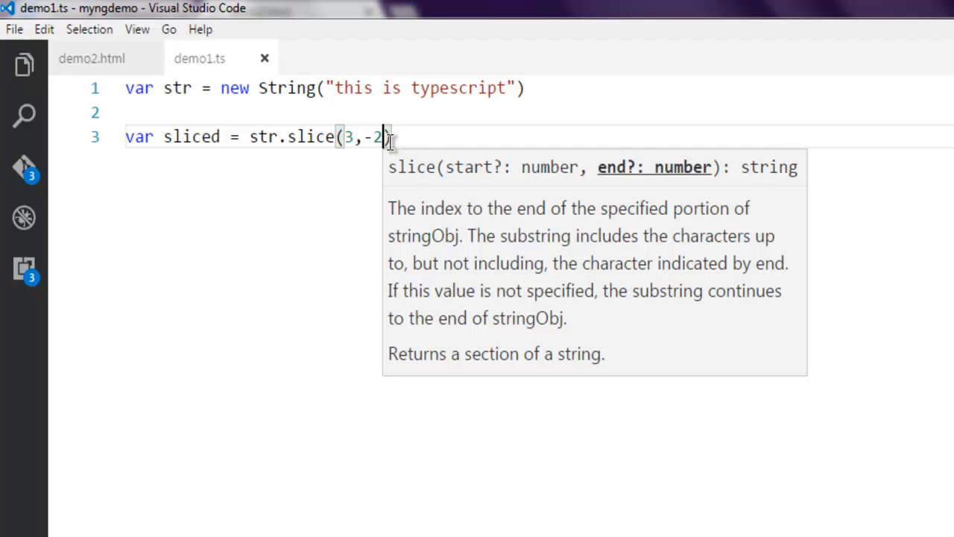
pyautogui.moveTo(465, 267)
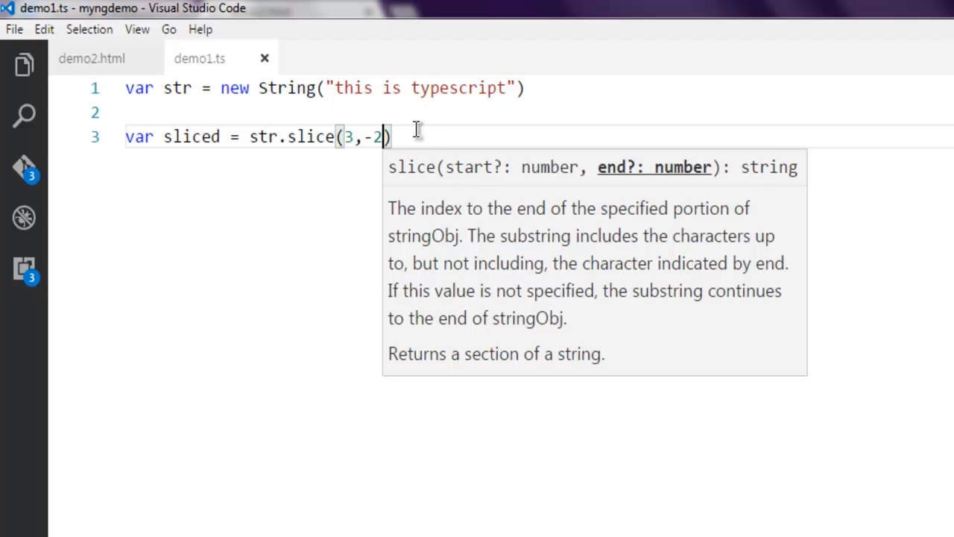
# Step: Add document.write(sliced), accepting the IntelliSense suggestion for sliced
pyautogui.write('document.write(')
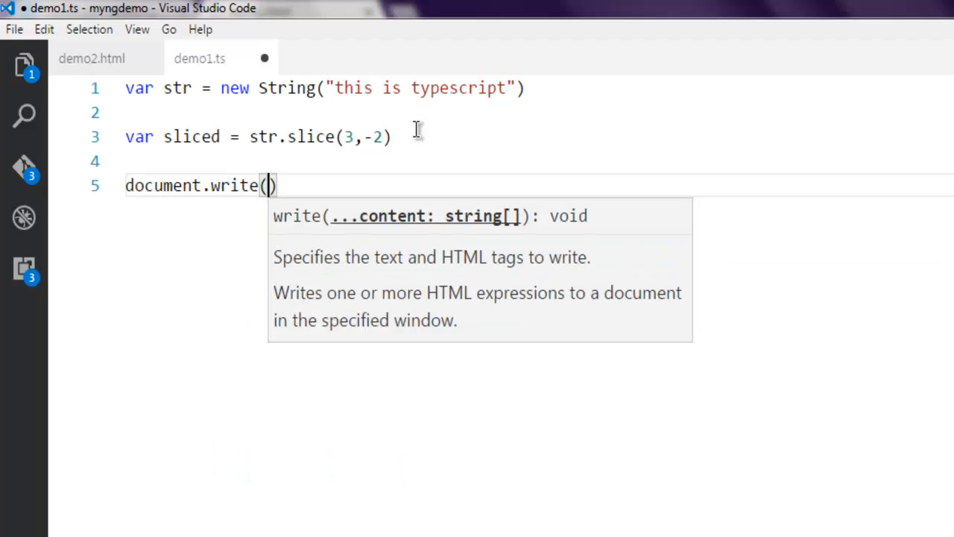
pyautogui.write('sli')
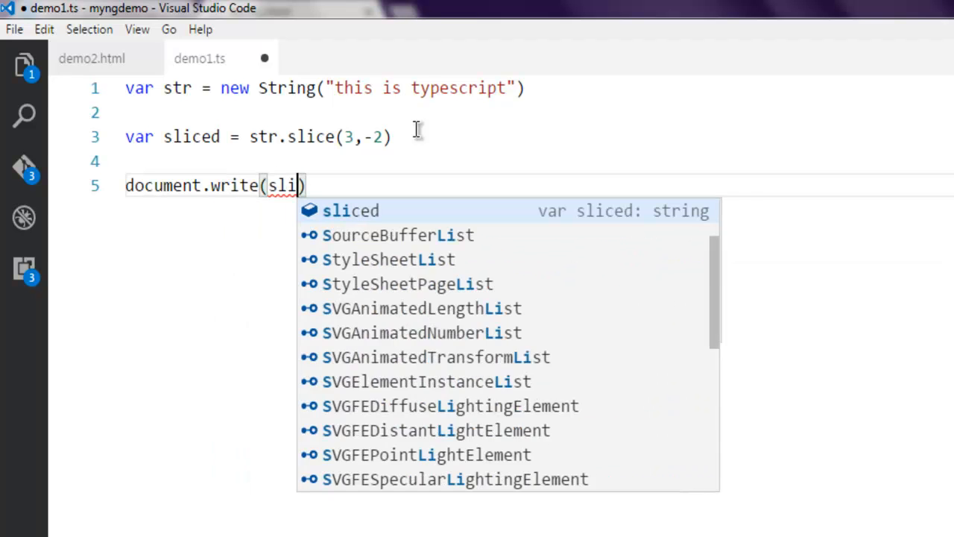
pyautogui.press('Tab')
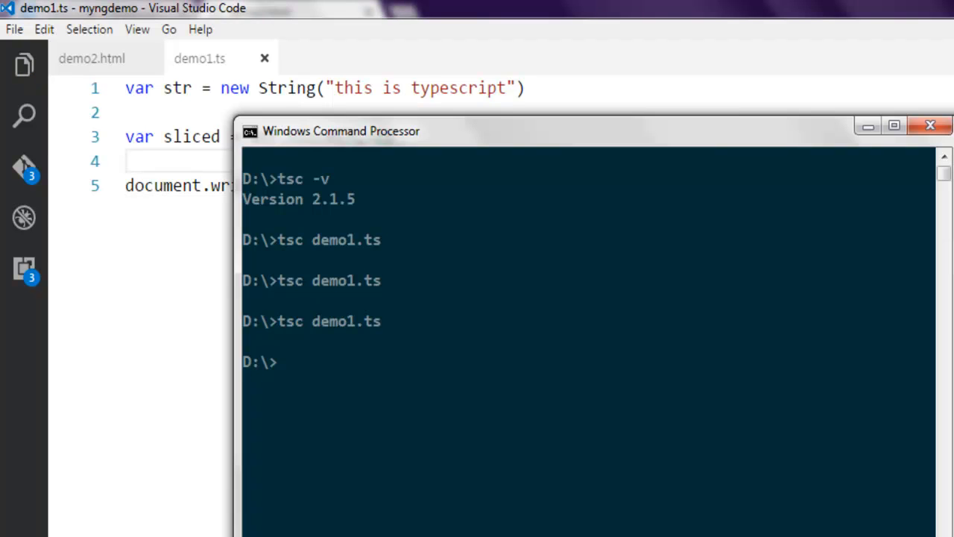
# Step: Recompile demo1.ts with tsc in the command prompt
pyautogui.write('tsc demo1.ts')
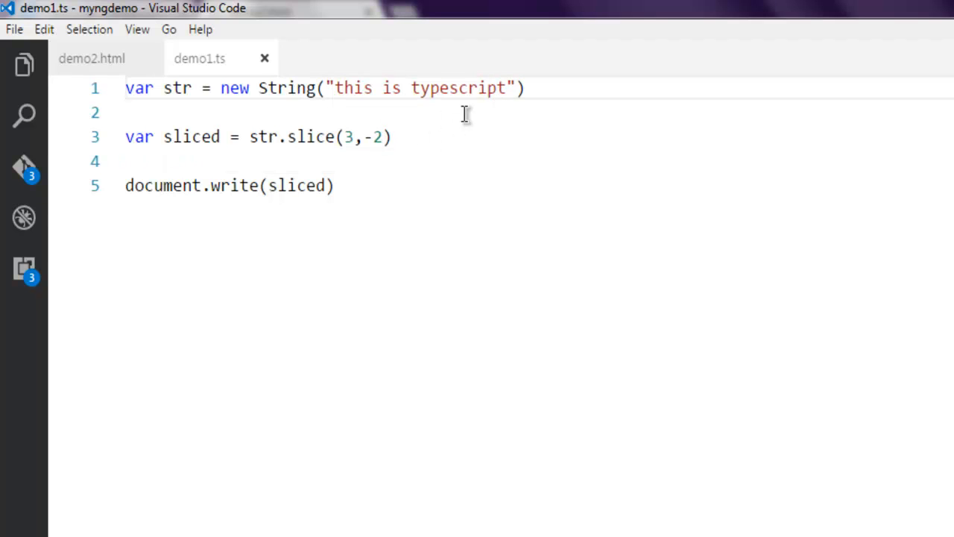
pyautogui.moveTo(360, 88); pyautogui.dragTo(461, 88)
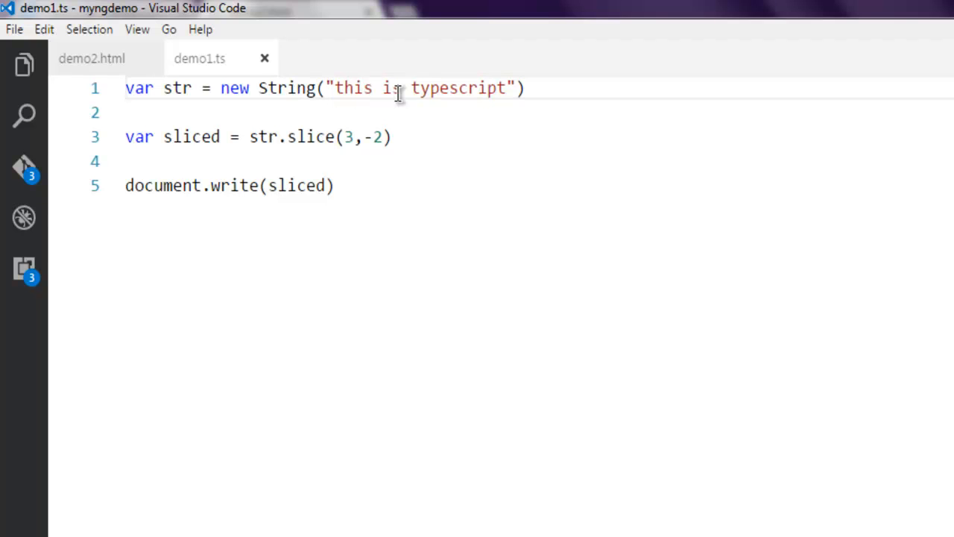
pyautogui.doubleClick(350, 88)
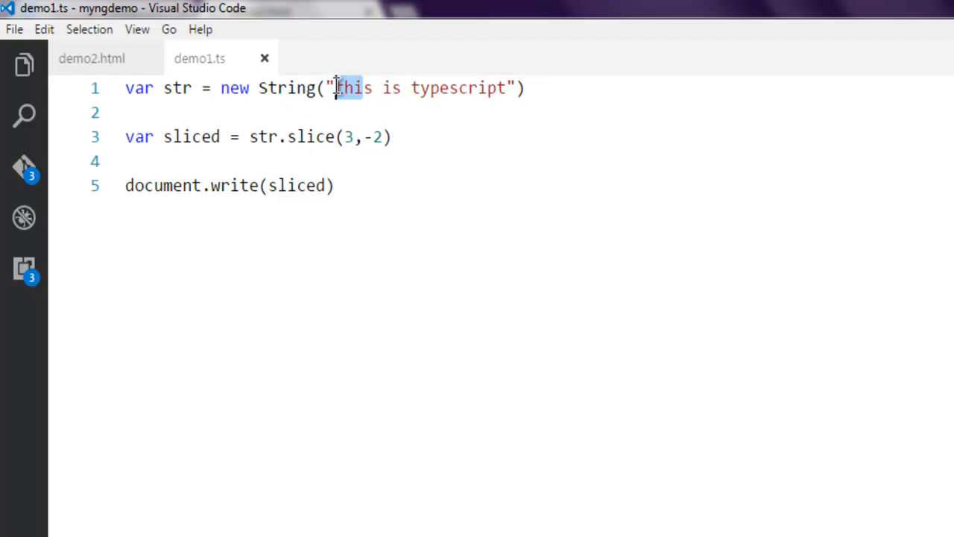